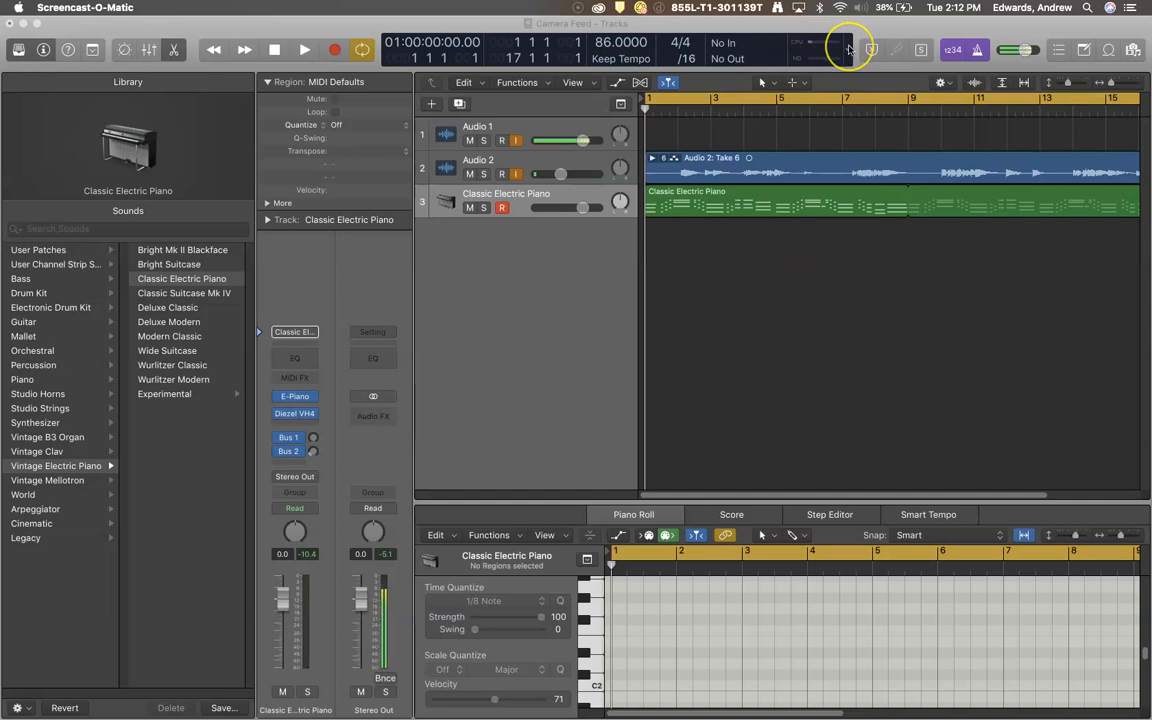
- Switch the LCD to Beats & Project and enable Show Advanced Tools in Advanced preferences
{"action": "left_click", "coordinate": [847, 48]}
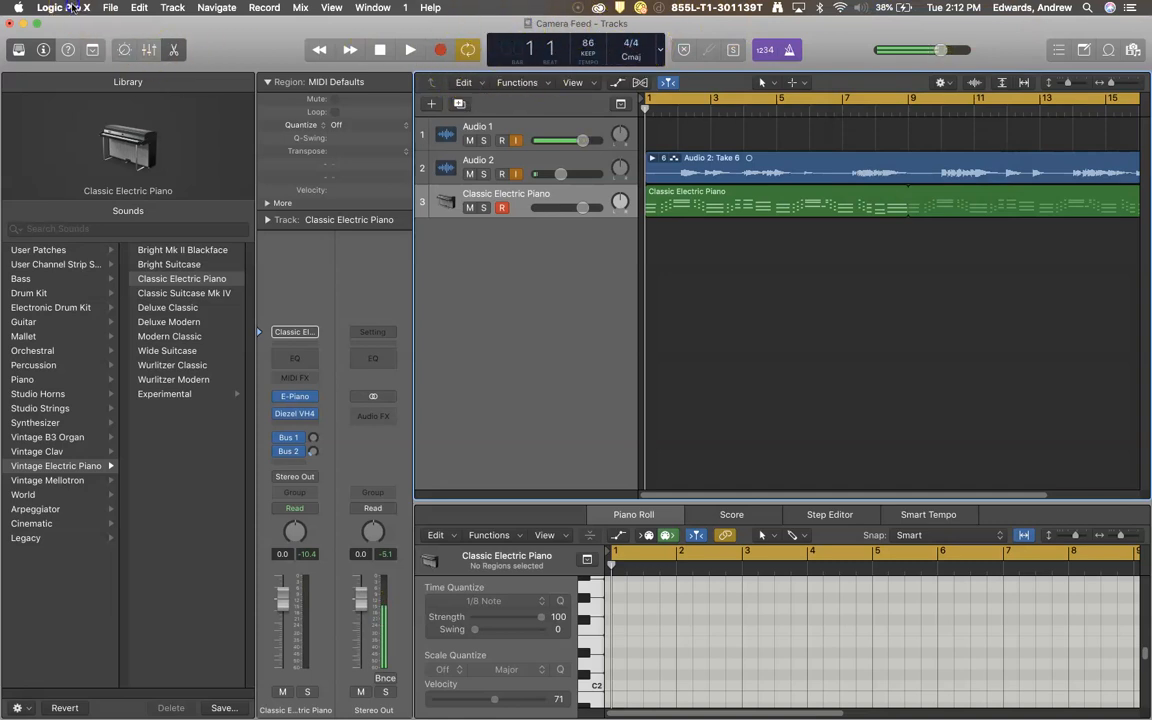
{"action": "left_click", "coordinate": [63, 7]}
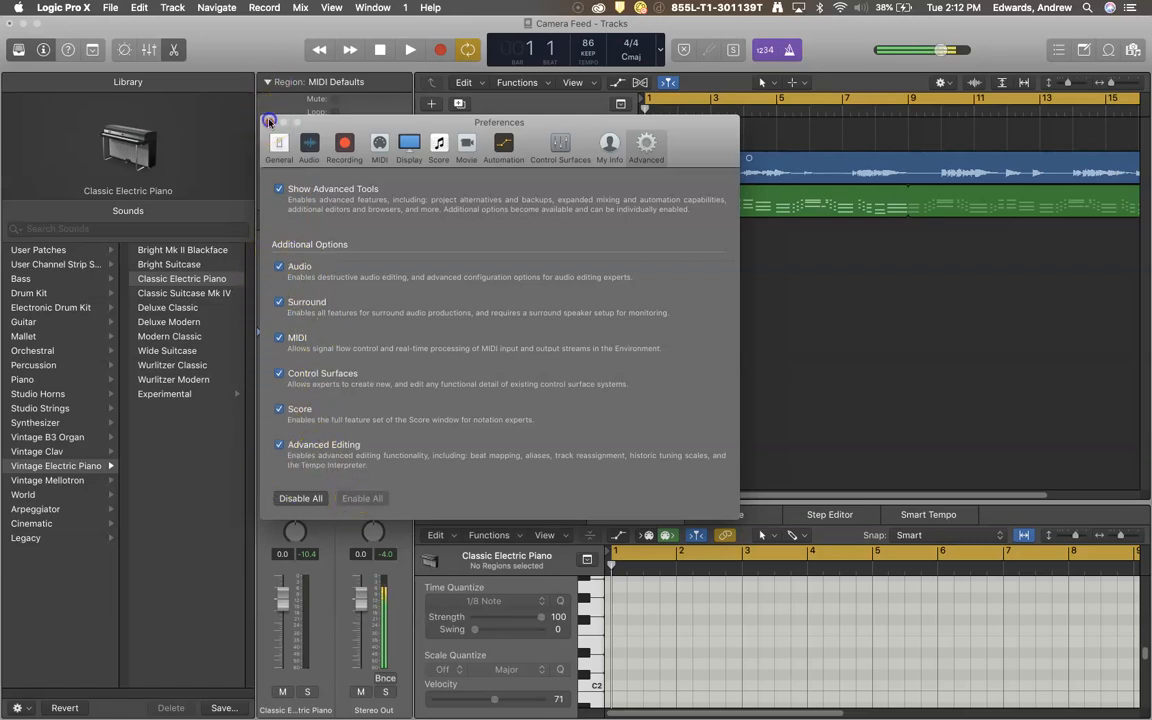
{"action": "left_click", "coordinate": [268, 121]}
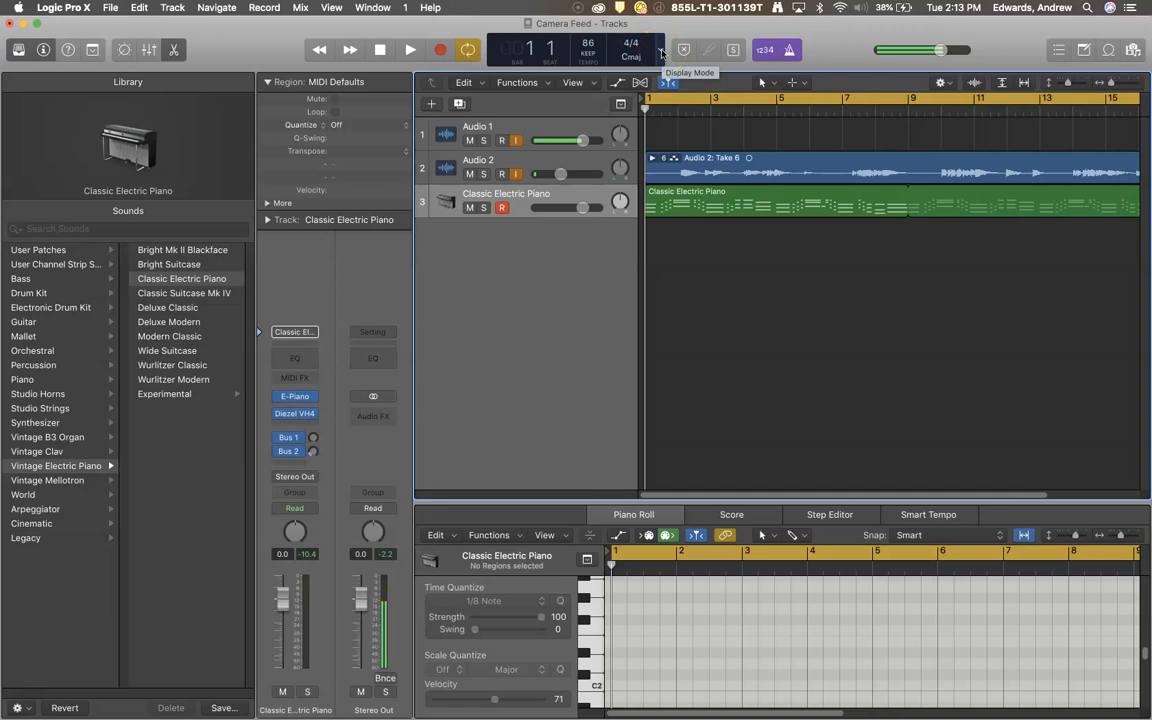
- Return the LCD to Custom mode and open the Performance Meter from its CPU meter
{"action": "left_click", "coordinate": [660, 50]}
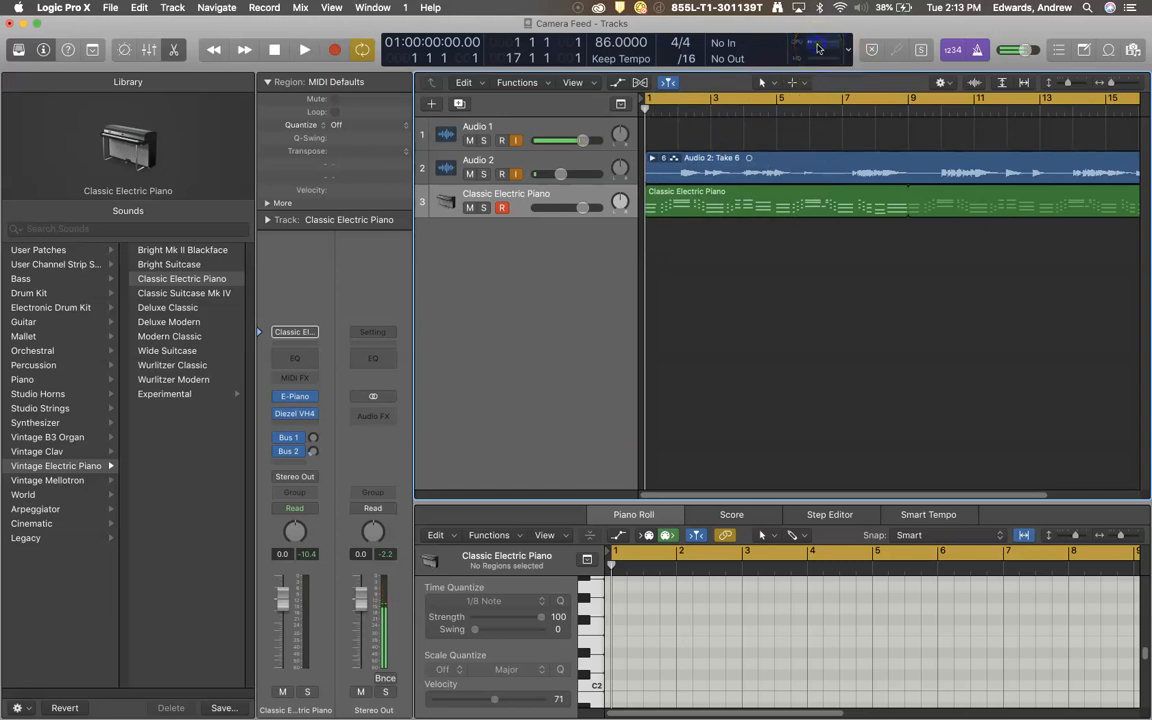
{"action": "left_click", "coordinate": [816, 49]}
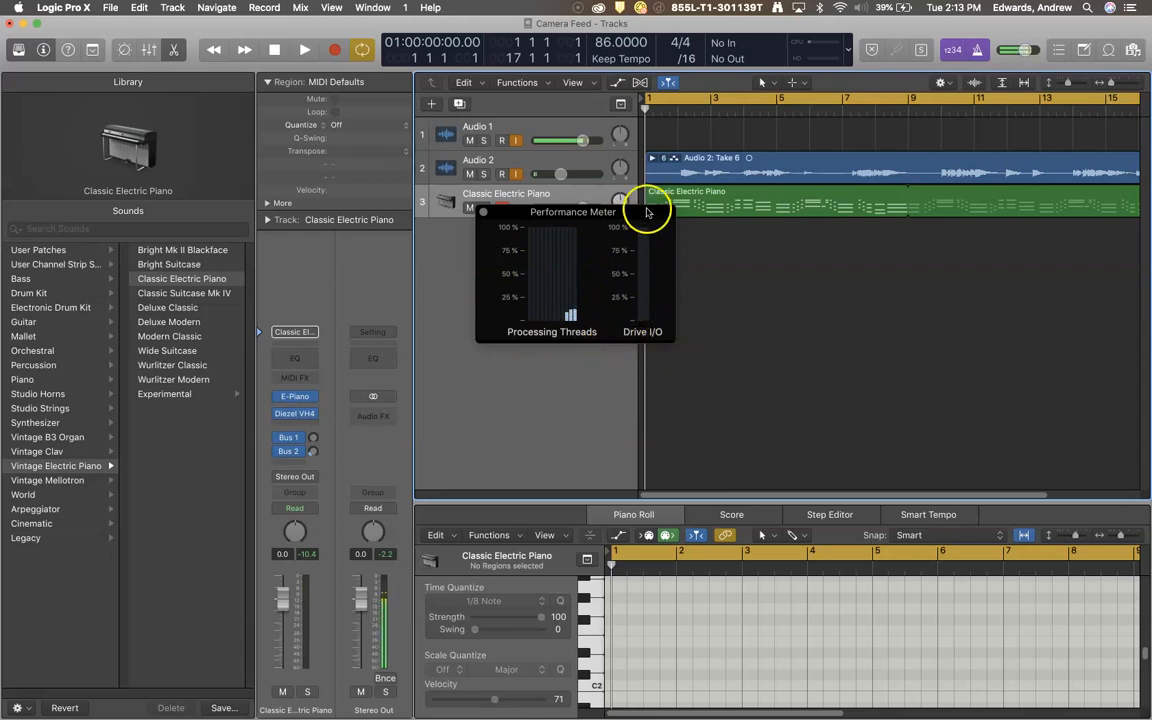
{"action": "mouse_move", "coordinate": [587, 305]}
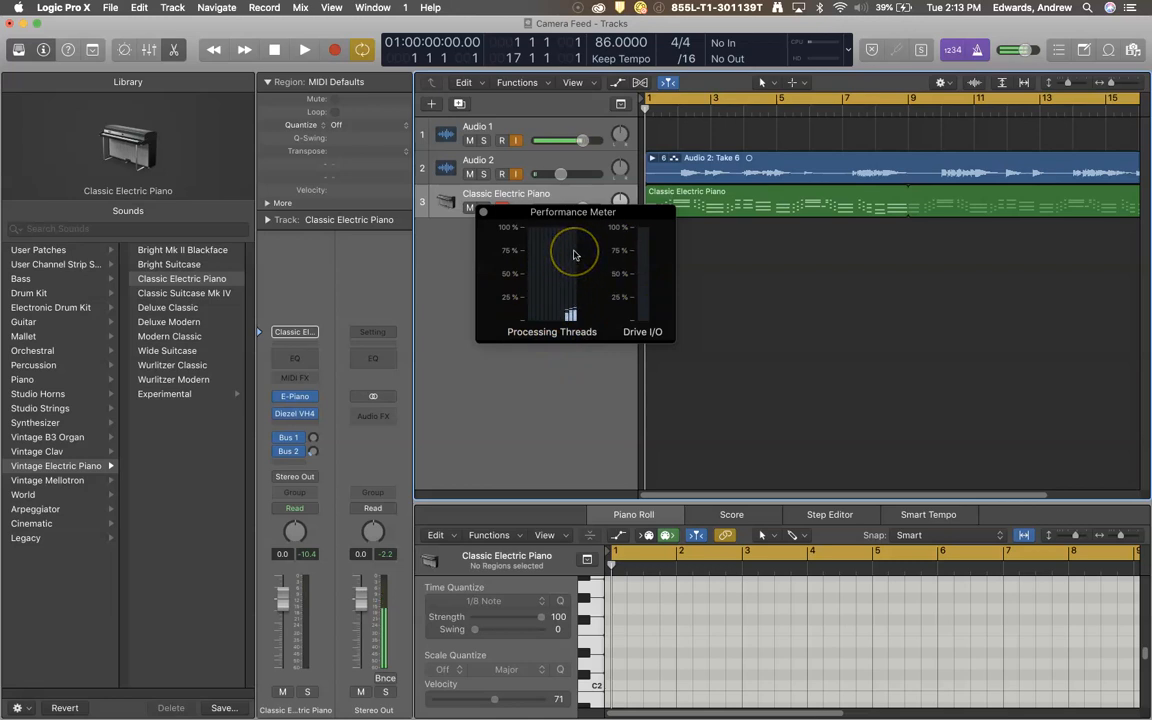
{"action": "mouse_move", "coordinate": [583, 303]}
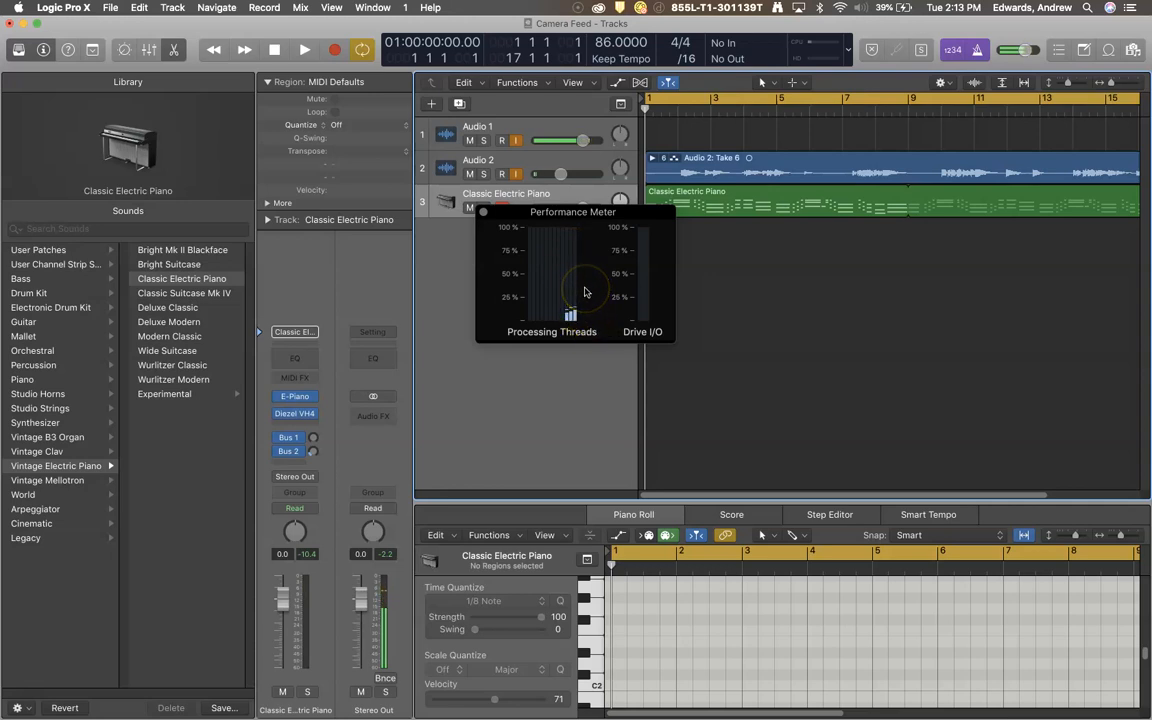
{"action": "mouse_move", "coordinate": [564, 243]}
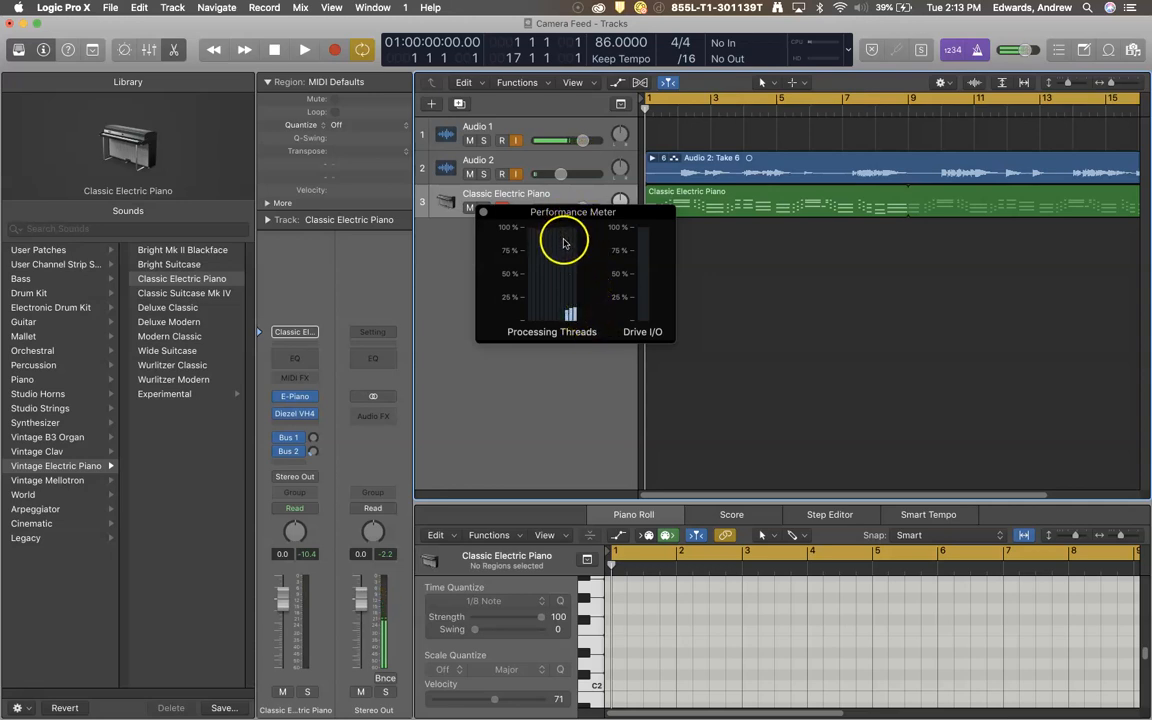
{"action": "mouse_move", "coordinate": [568, 310]}
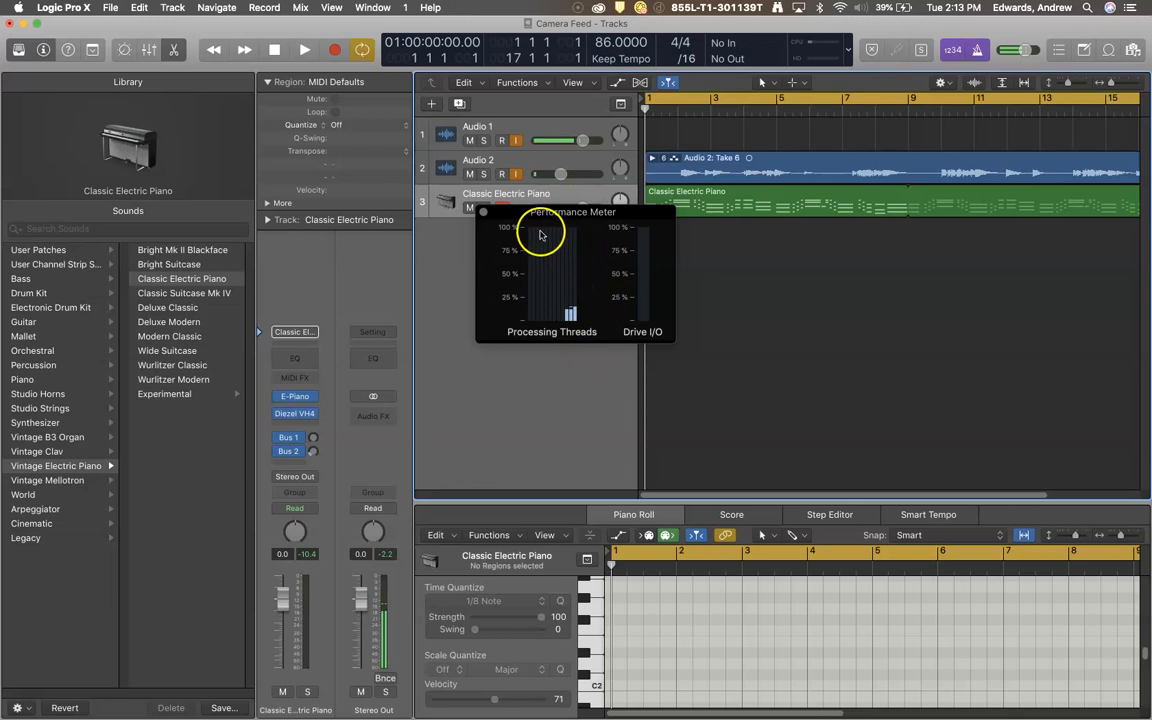
{"action": "mouse_move", "coordinate": [545, 278]}
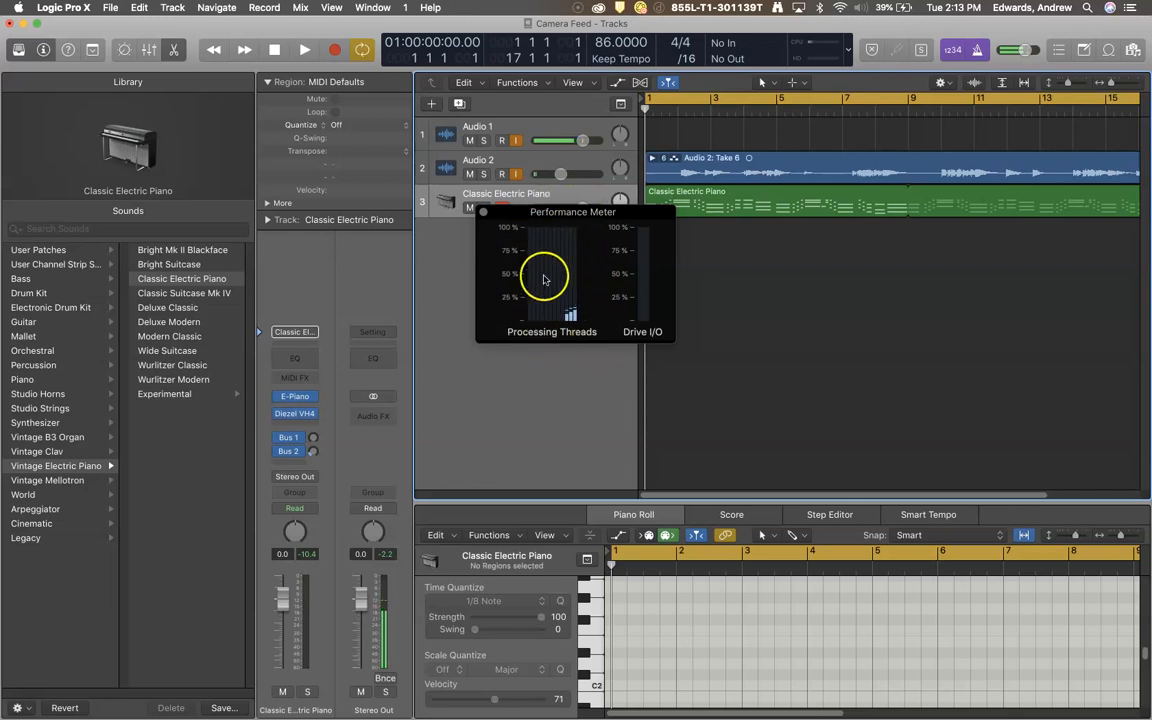
- Drag the Performance Meter window to the top-right corner, clear of the tracks
{"action": "left_click_drag", "start_coordinate": [573, 211], "coordinate": [833, 131]}
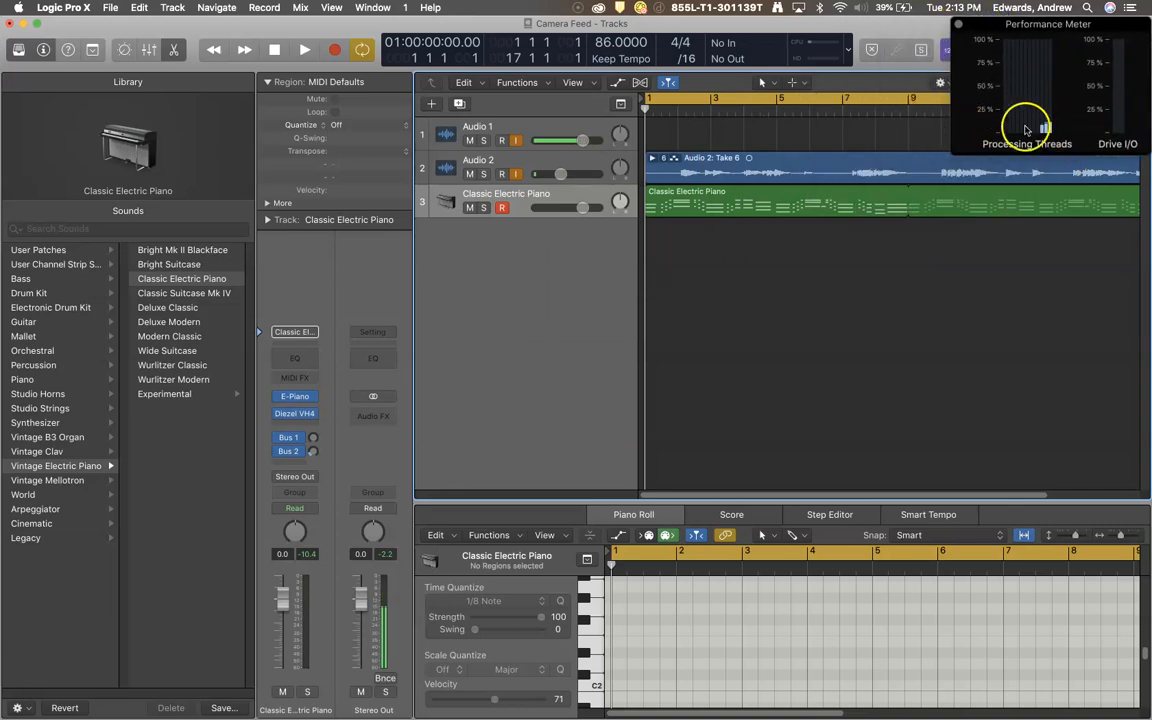
{"action": "mouse_move", "coordinate": [762, 220]}
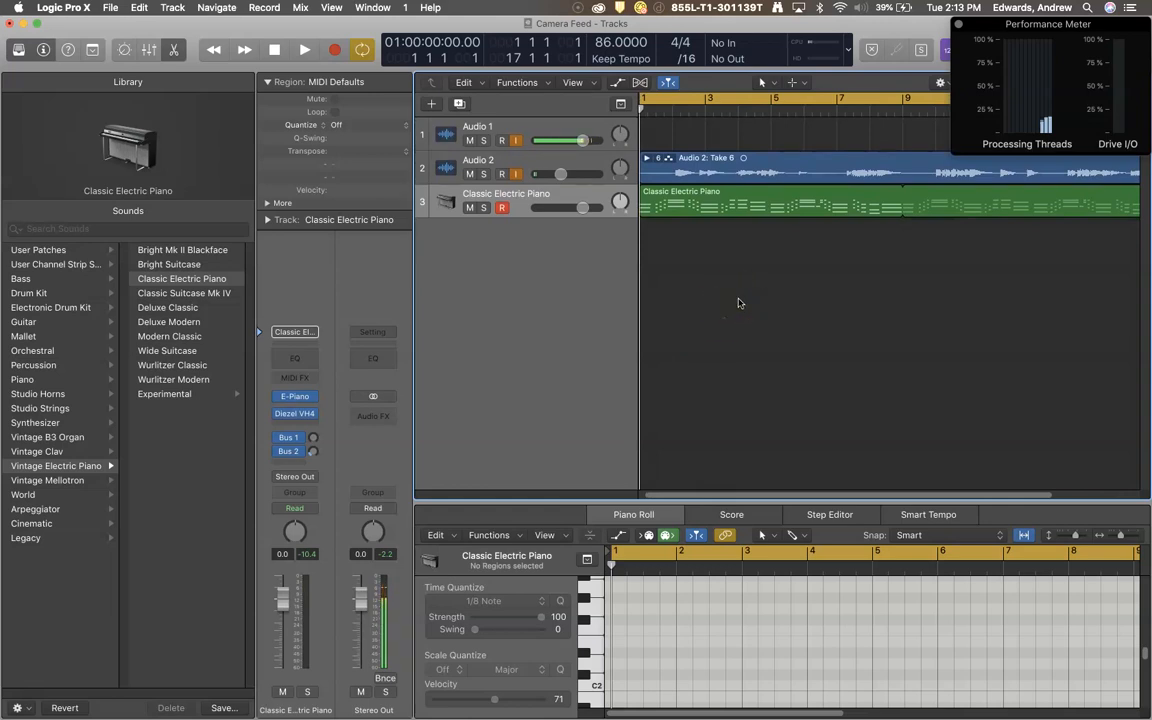
{"action": "mouse_move", "coordinate": [538, 290]}
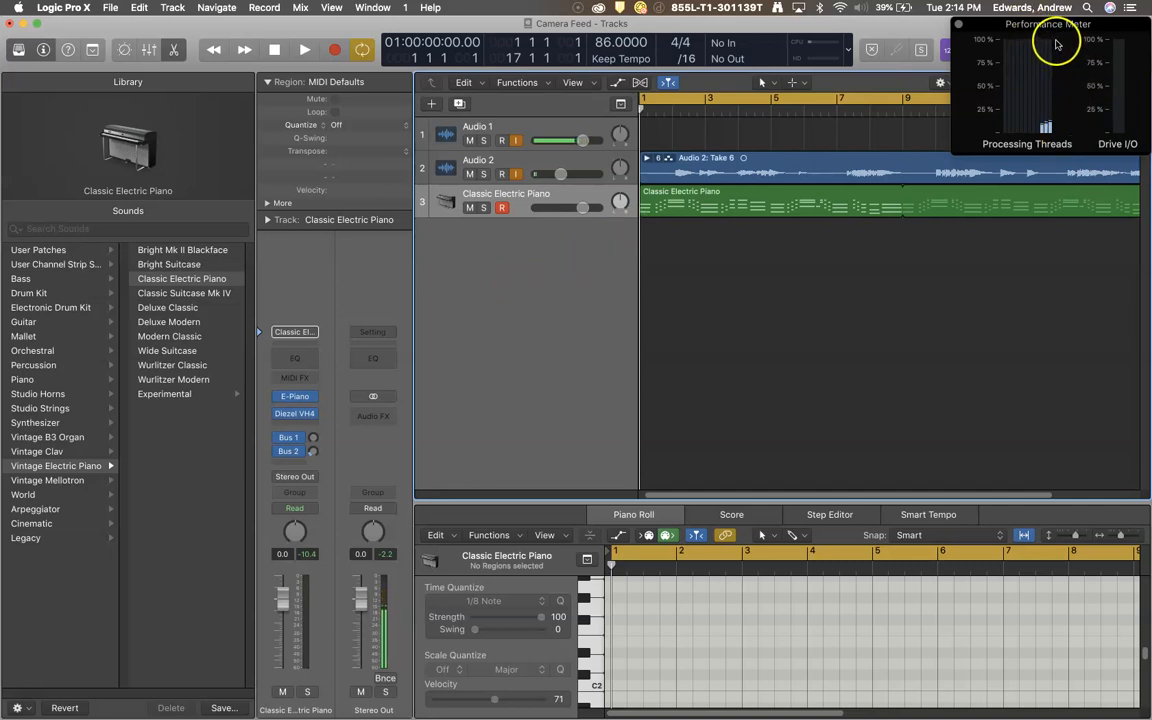
{"action": "mouse_move", "coordinate": [1048, 62]}
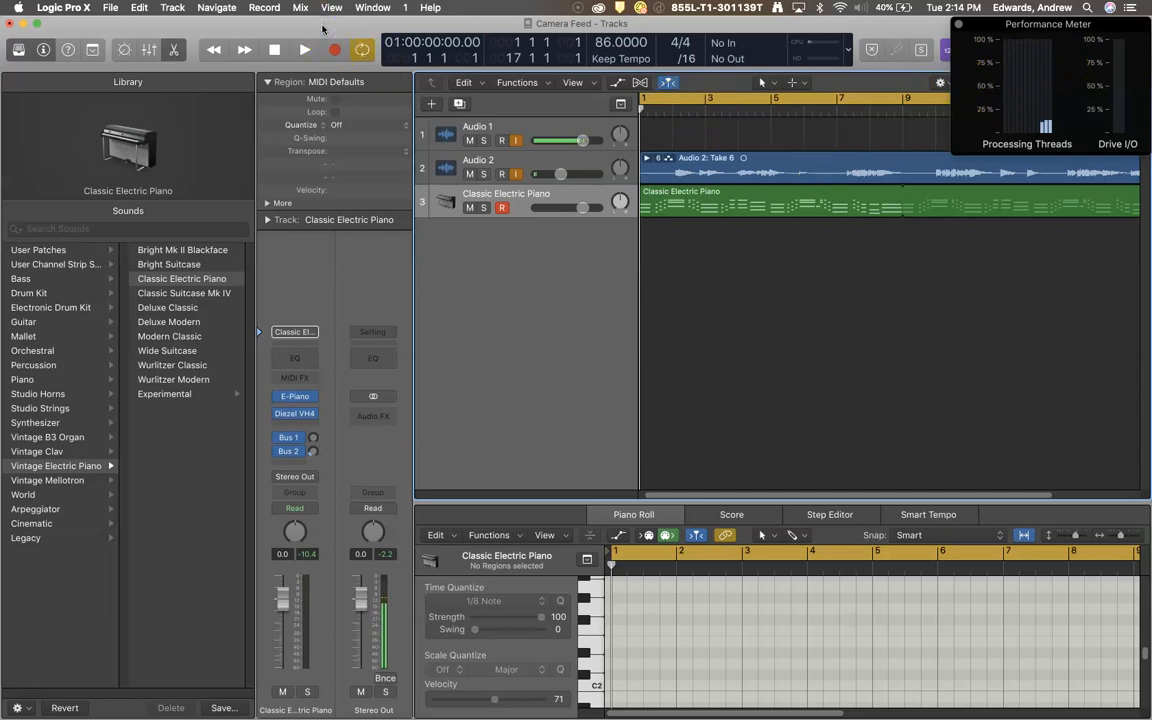
{"action": "left_click", "coordinate": [63, 7]}
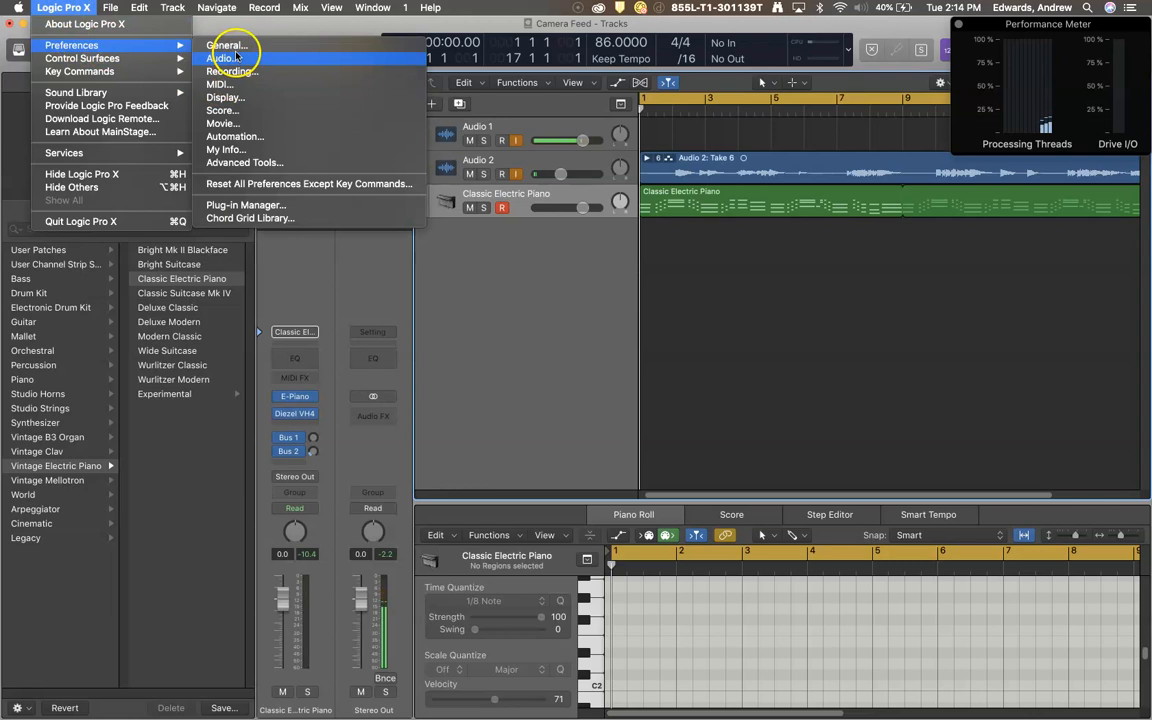
{"action": "left_click", "coordinate": [221, 57]}
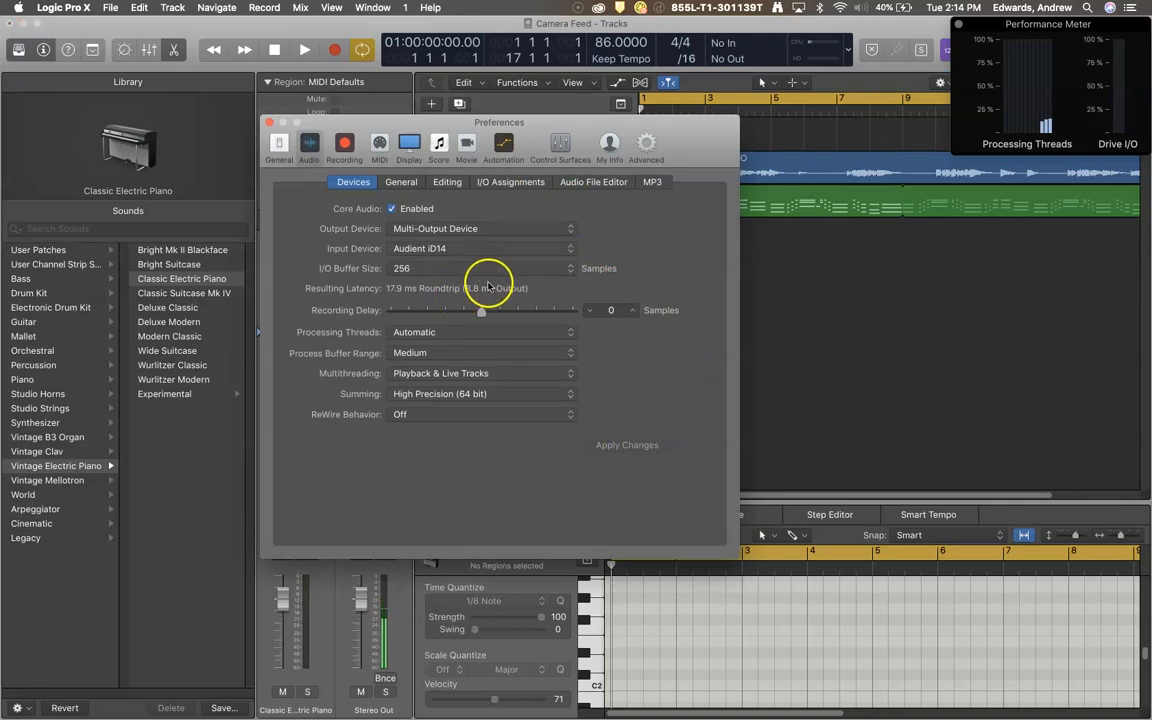
{"action": "mouse_move", "coordinate": [500, 285]}
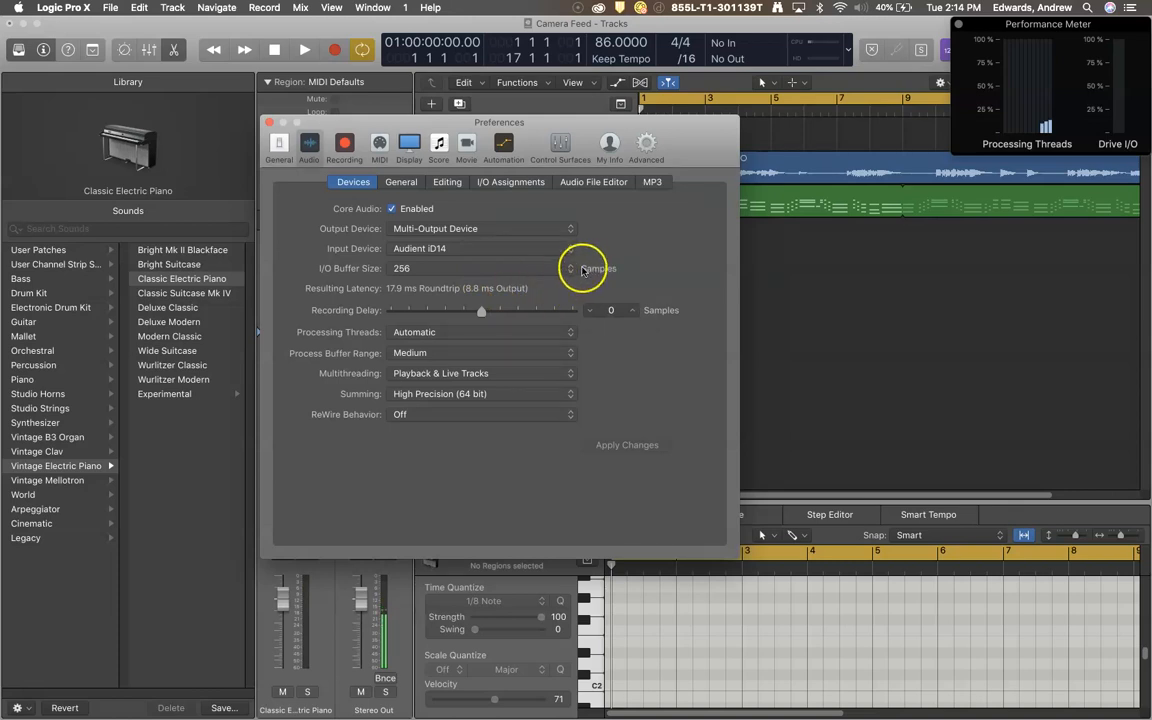
{"action": "left_click", "coordinate": [570, 268]}
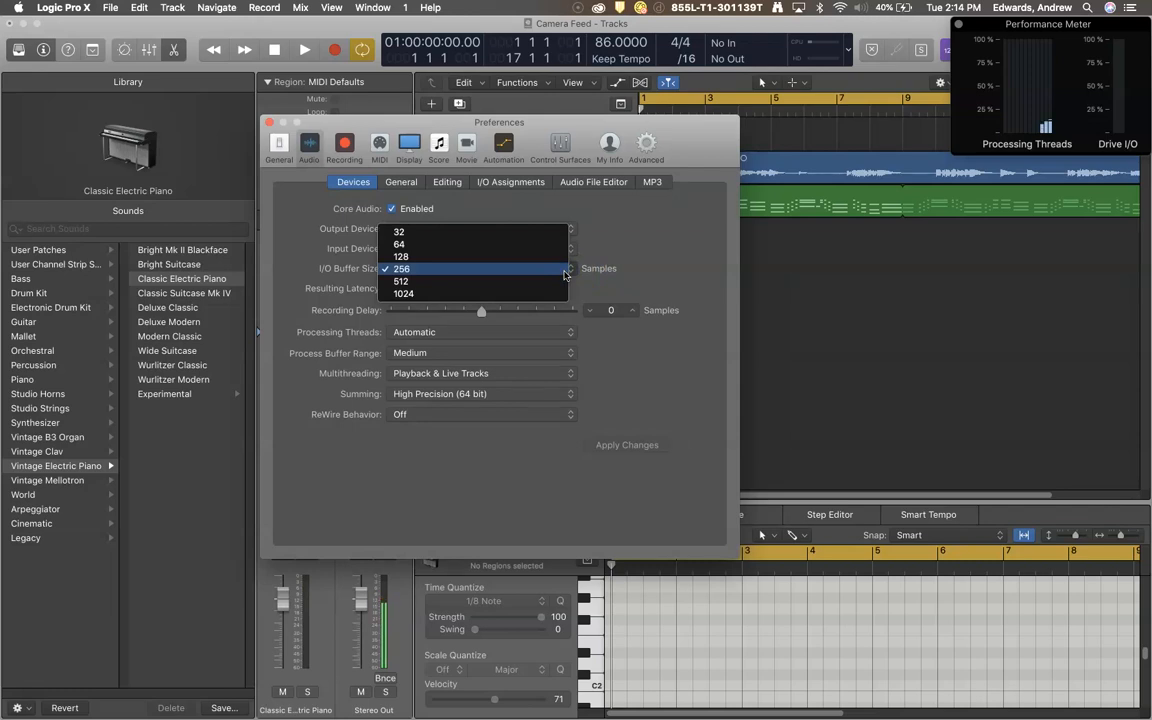
{"action": "mouse_move", "coordinate": [545, 293]}
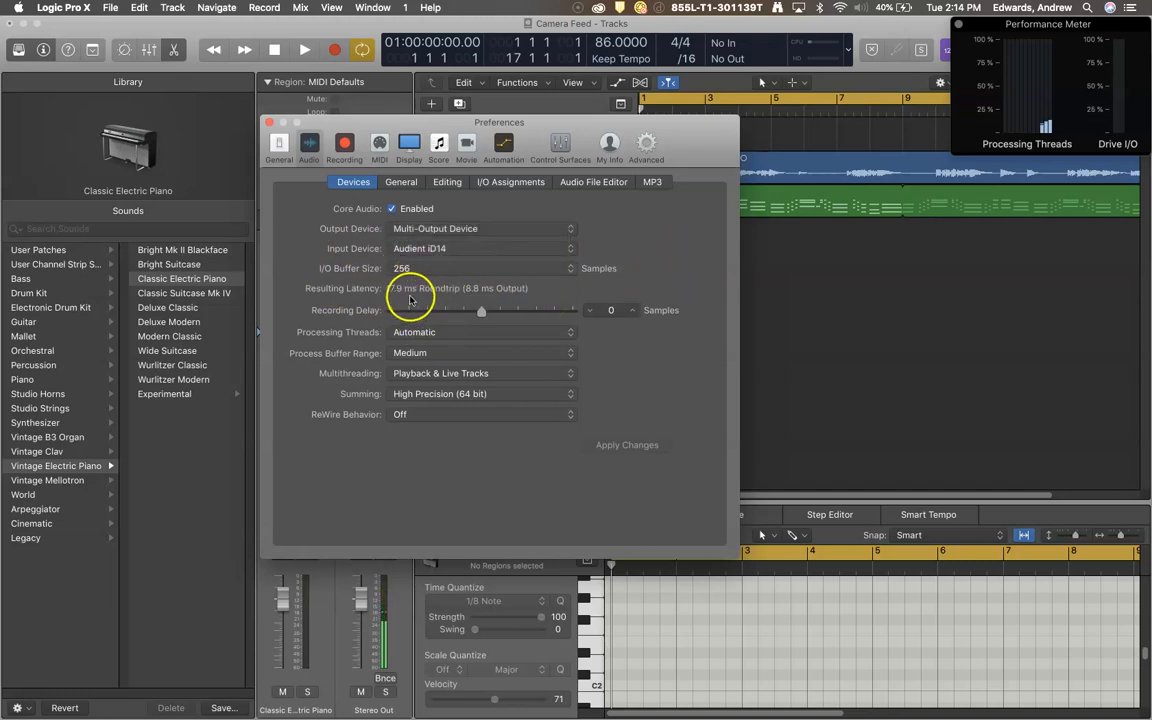
{"action": "mouse_move", "coordinate": [415, 300]}
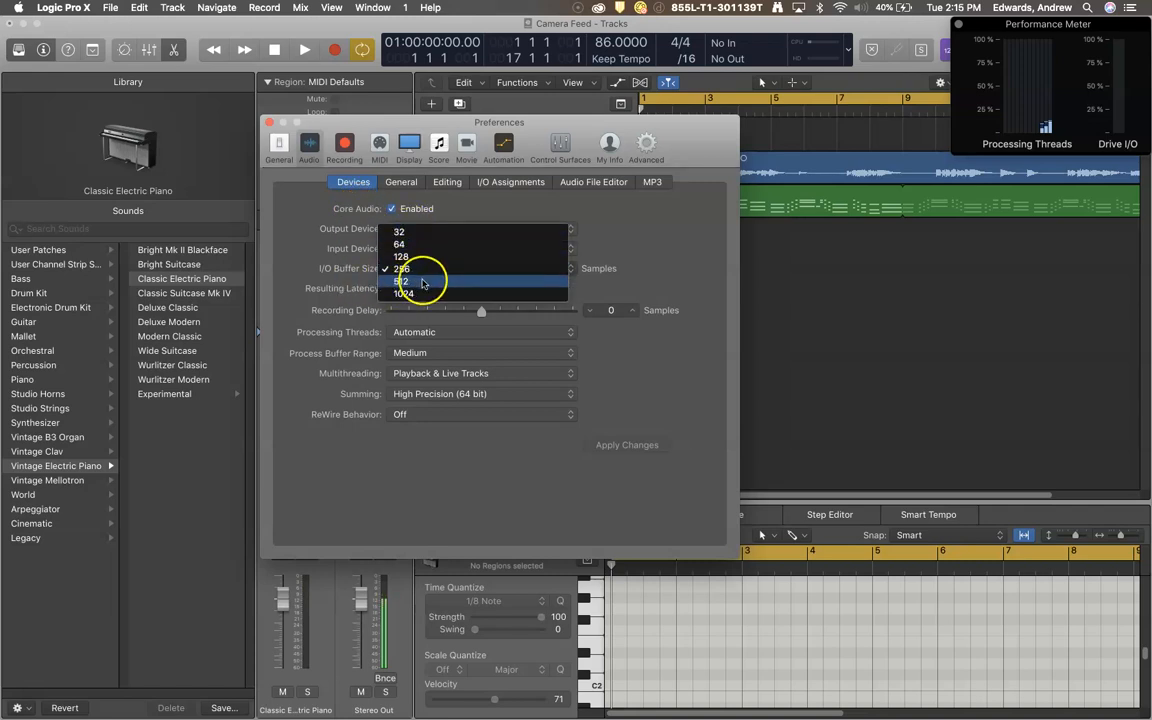
{"action": "left_click", "coordinate": [402, 268]}
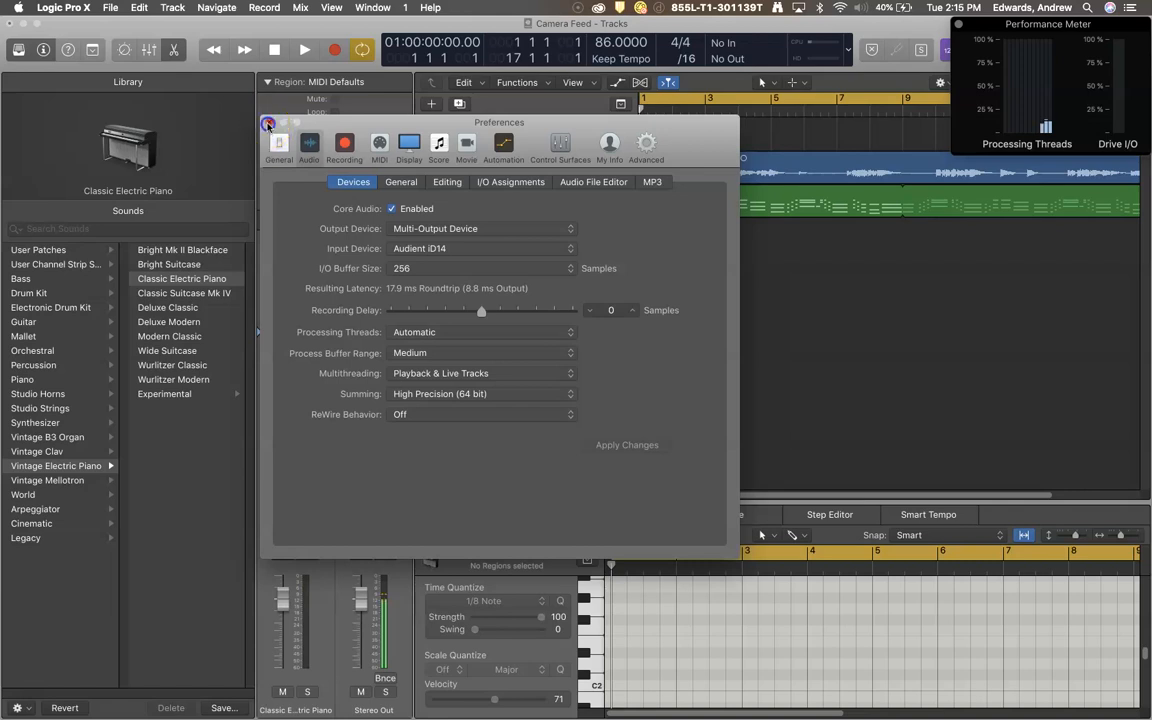
{"action": "left_click", "coordinate": [268, 124]}
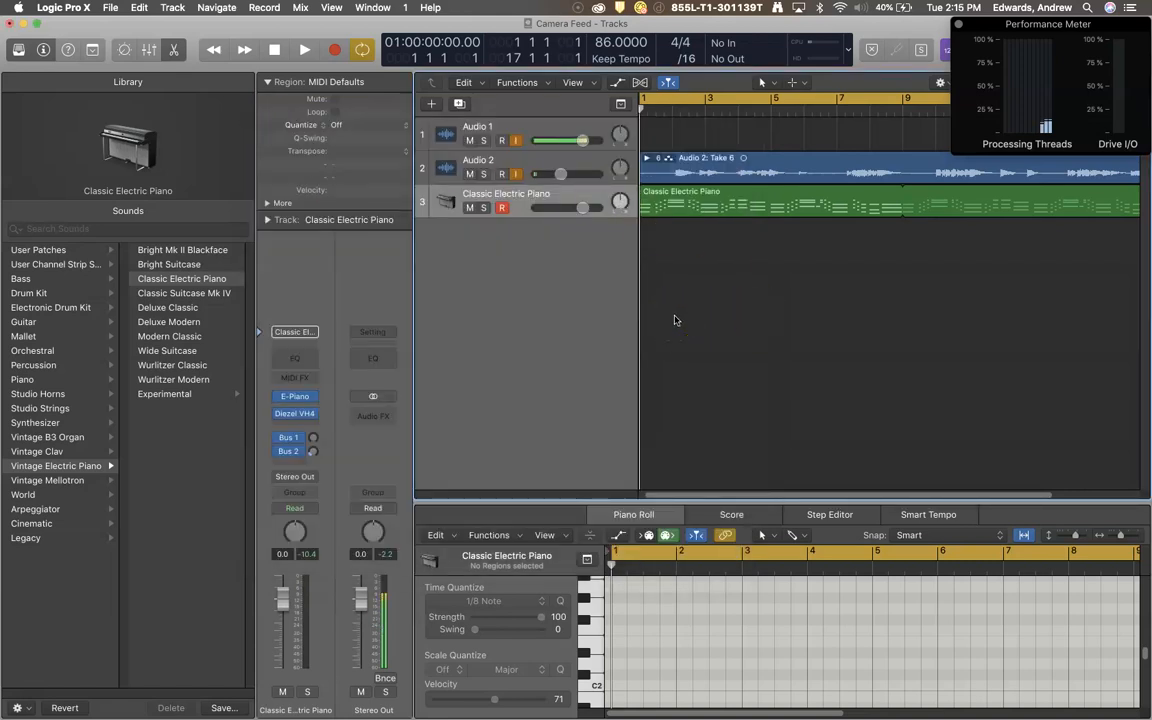
{"action": "mouse_move", "coordinate": [660, 275]}
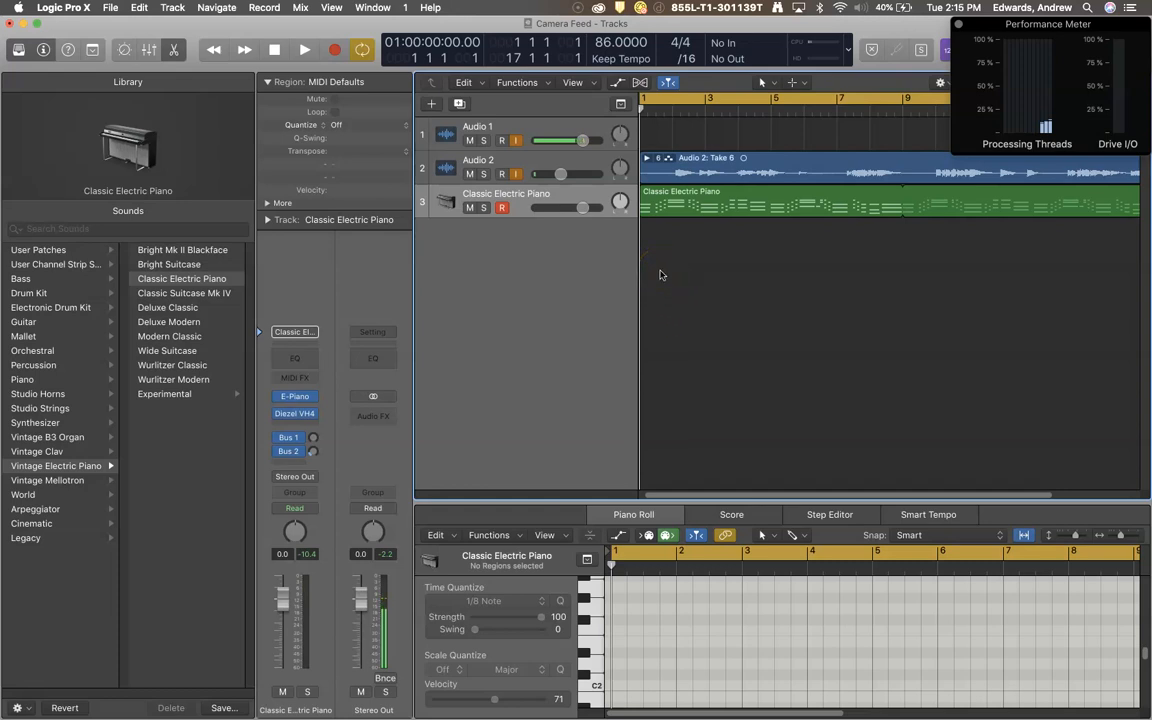
- Play the project to around bar 6 and stop, watching the Performance Meter
{"action": "left_click", "coordinate": [304, 50]}
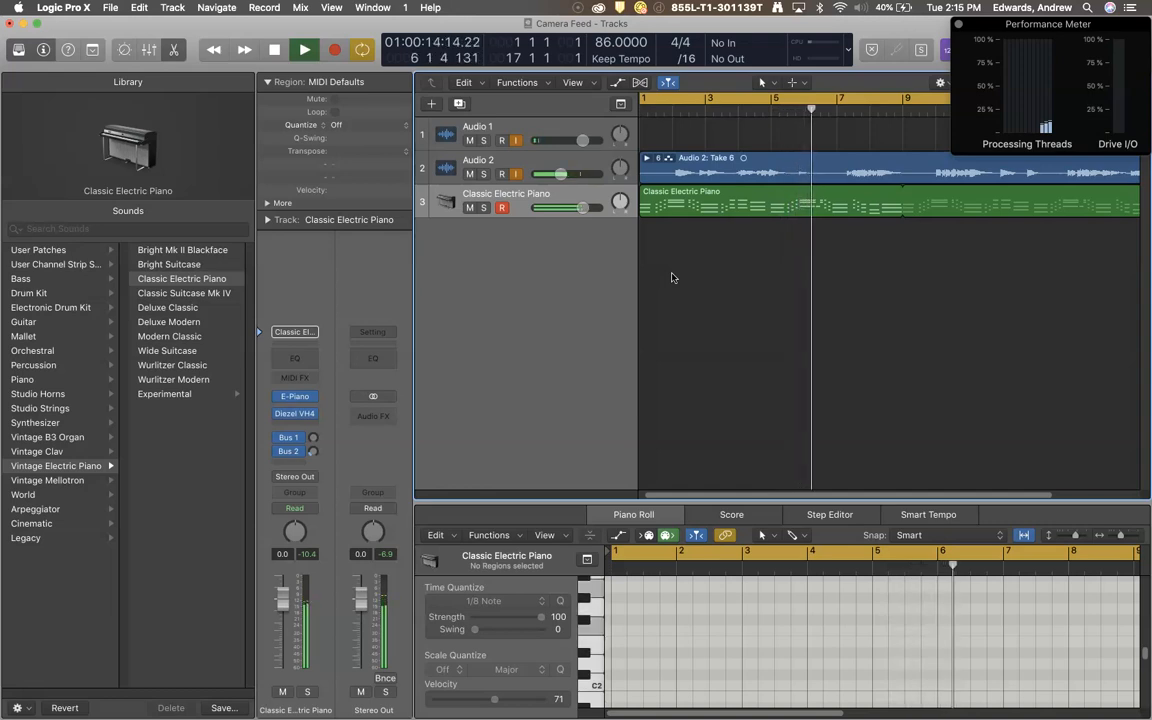
{"action": "left_click", "coordinate": [304, 50]}
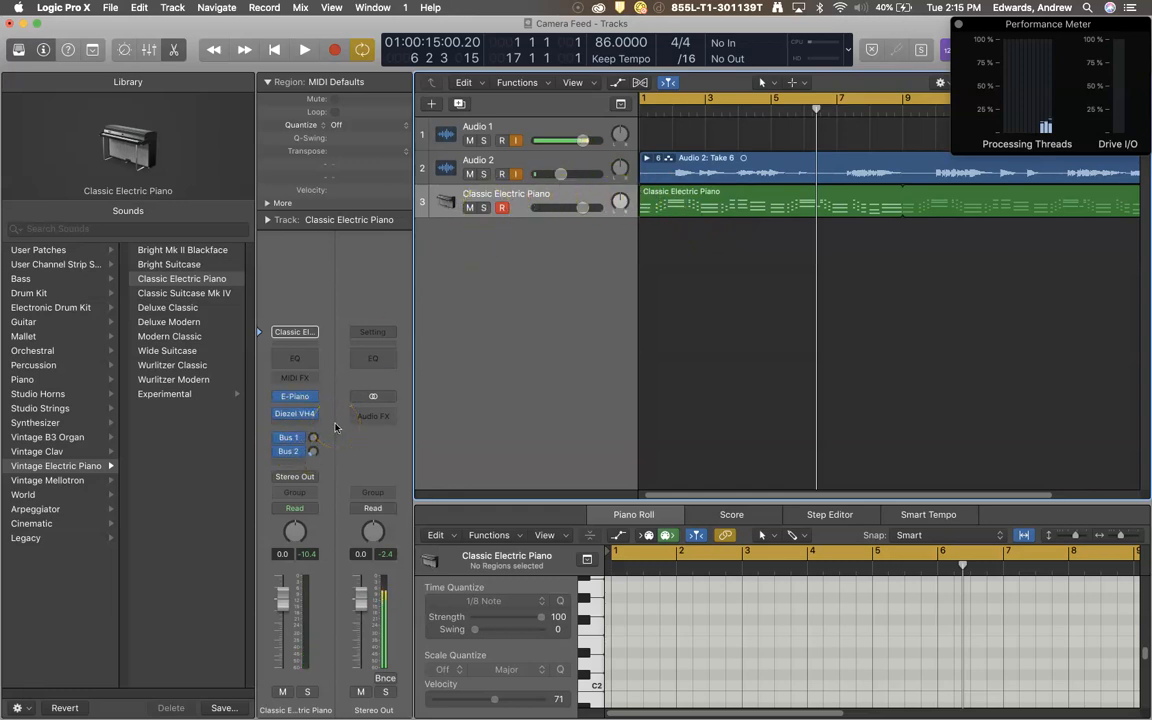
{"action": "mouse_move", "coordinate": [651, 330]}
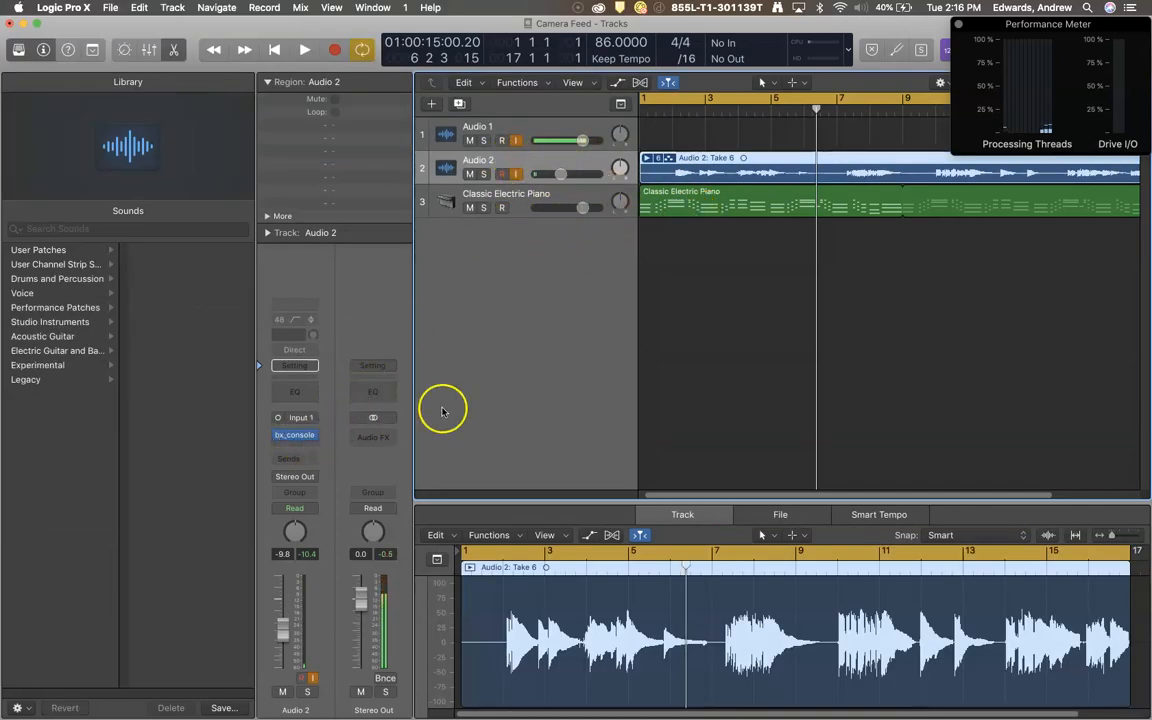
{"action": "mouse_move", "coordinate": [577, 303]}
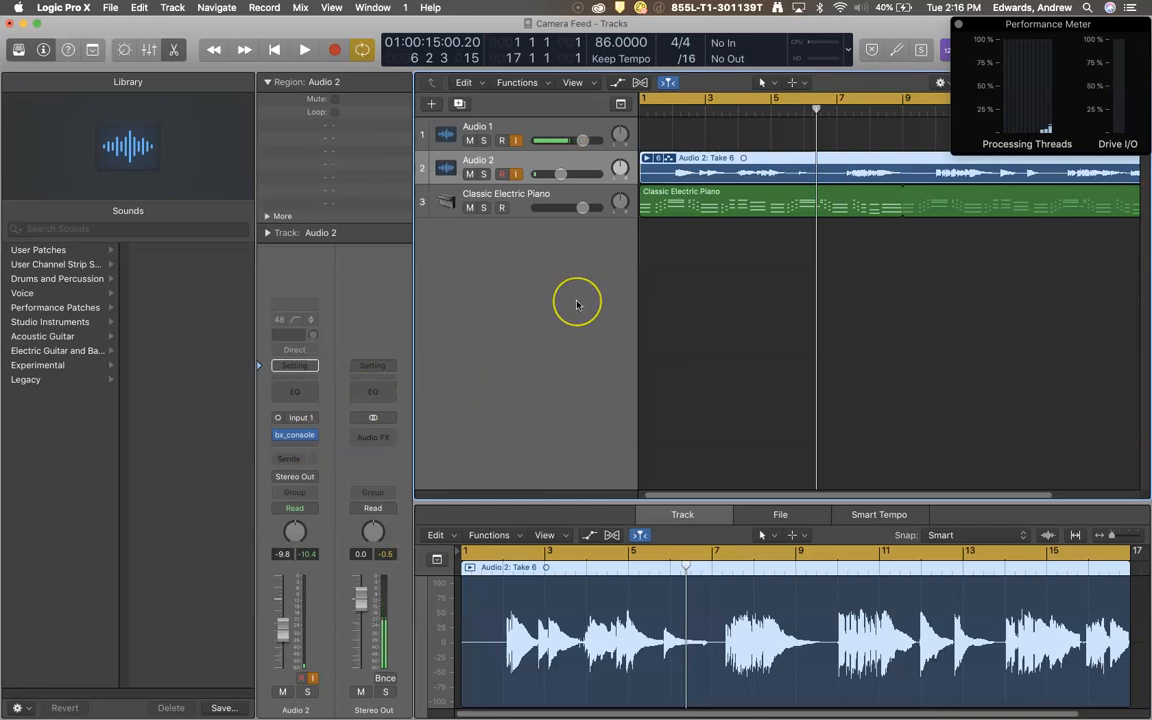
{"action": "mouse_move", "coordinate": [967, 304]}
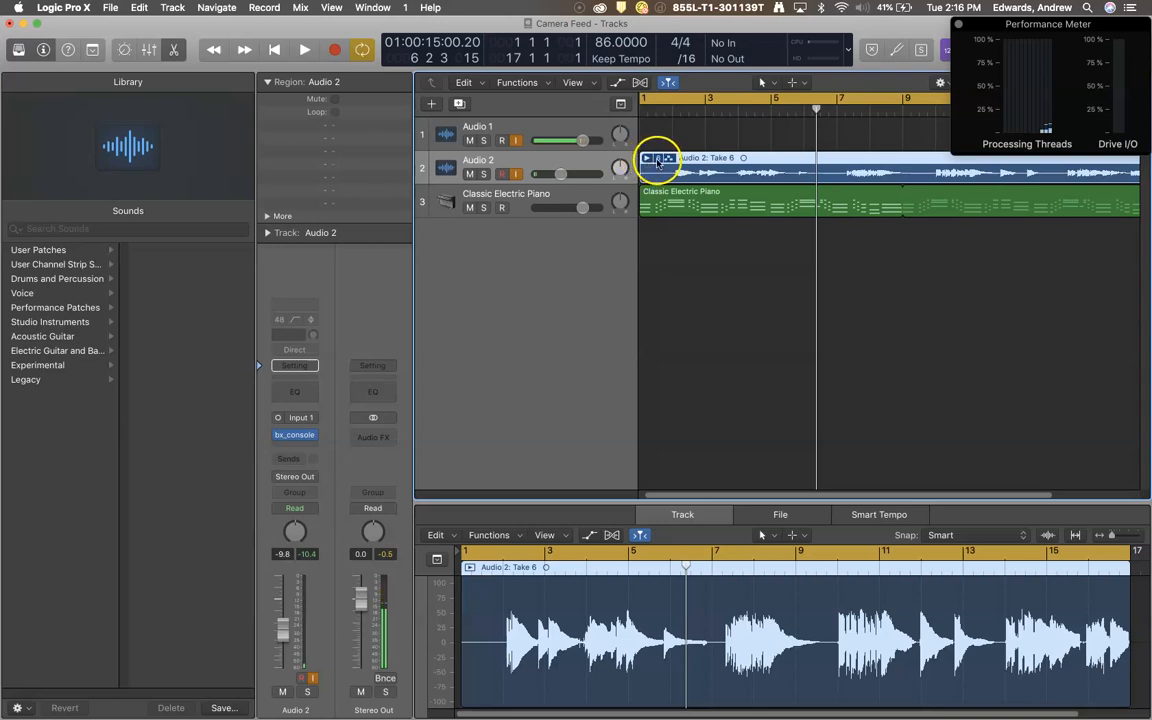
{"action": "mouse_move", "coordinate": [705, 158]}
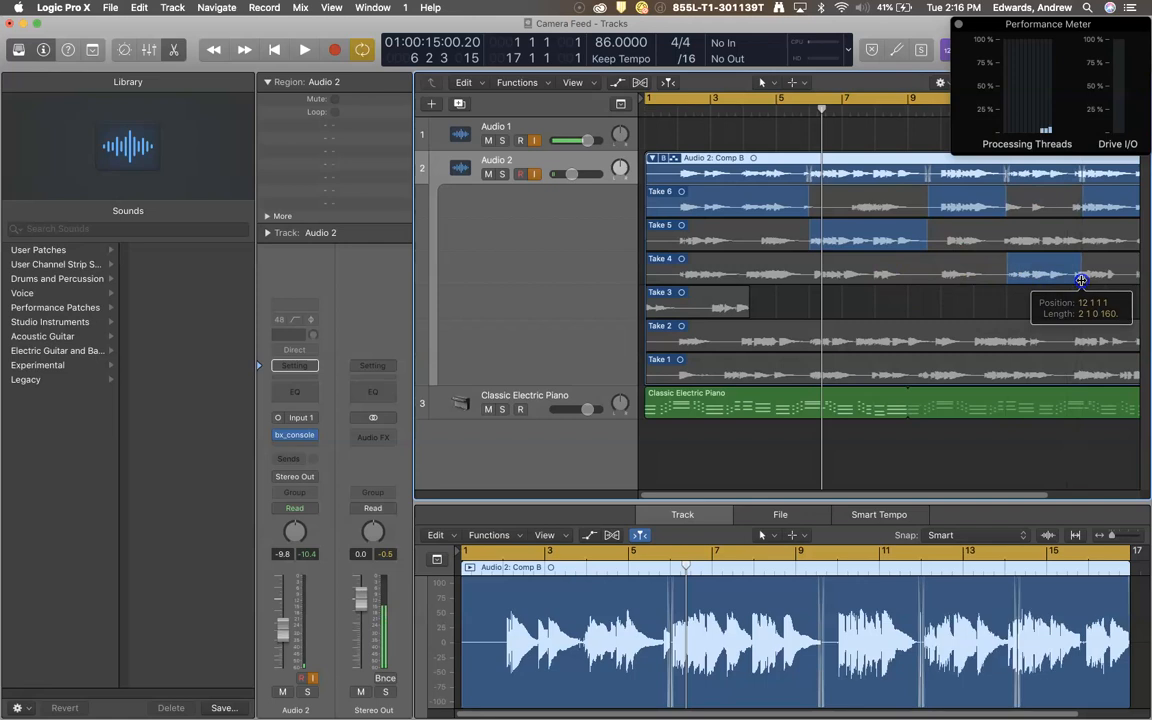
{"action": "mouse_move", "coordinate": [810, 200]}
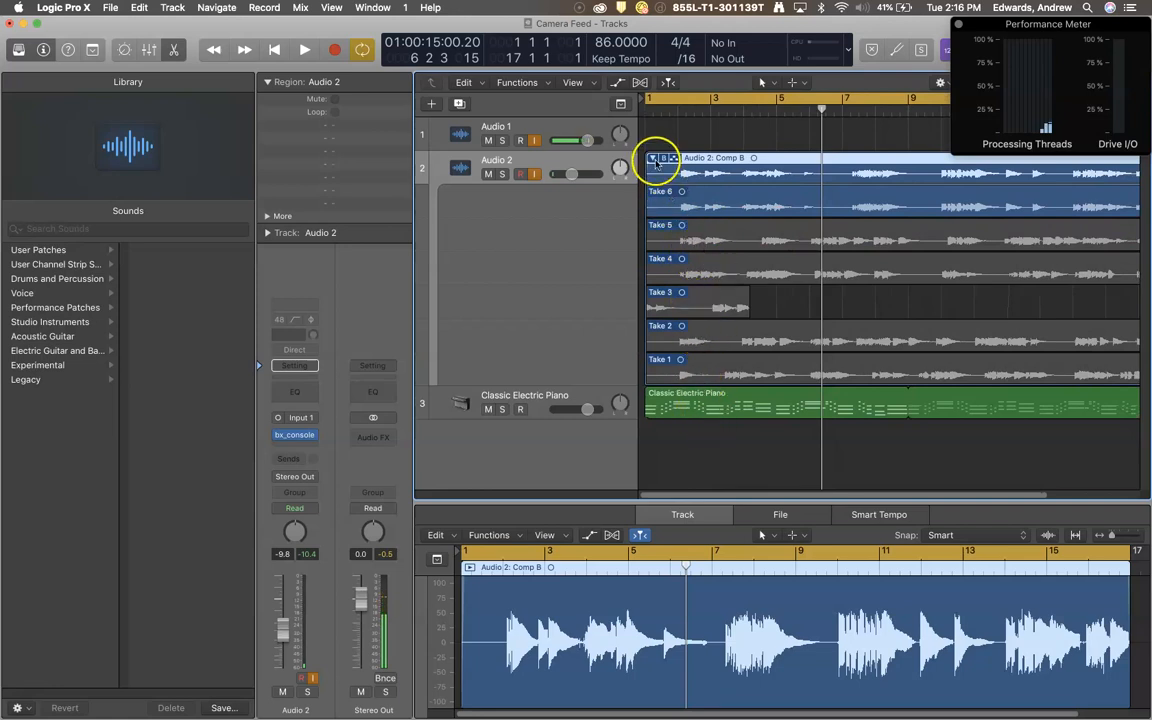
- Collapse the Audio 2 take folder and bring up its comp and take menu
{"action": "left_click", "coordinate": [654, 158]}
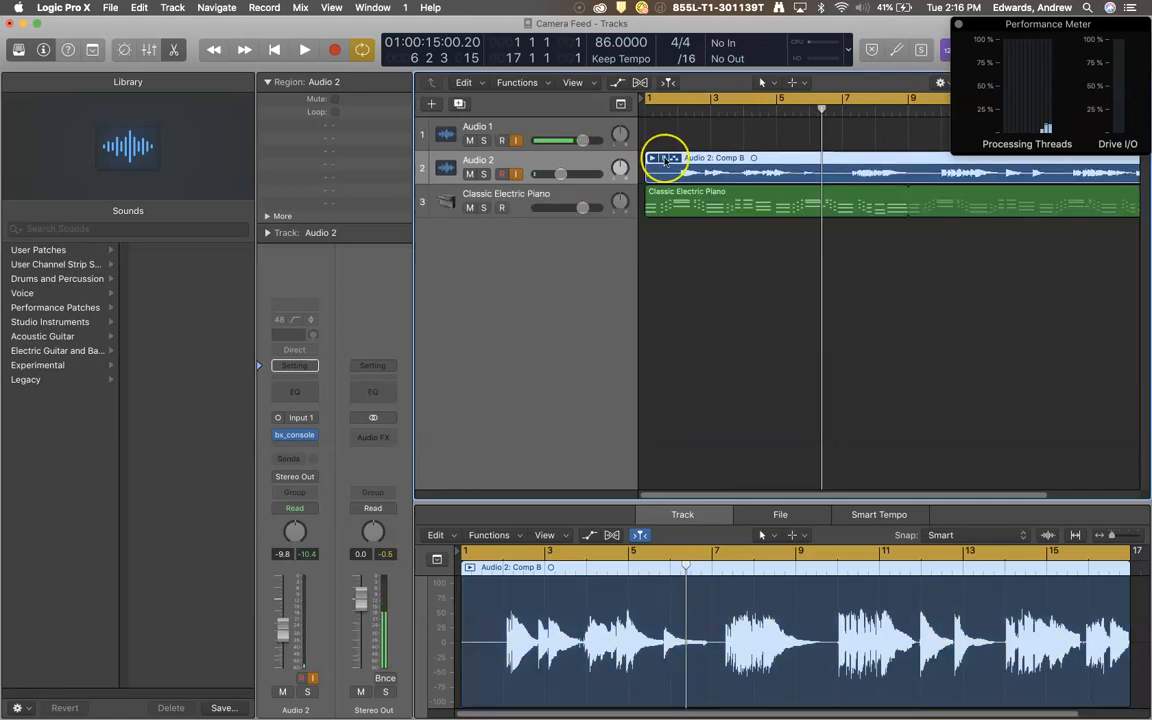
{"action": "left_click", "coordinate": [665, 158]}
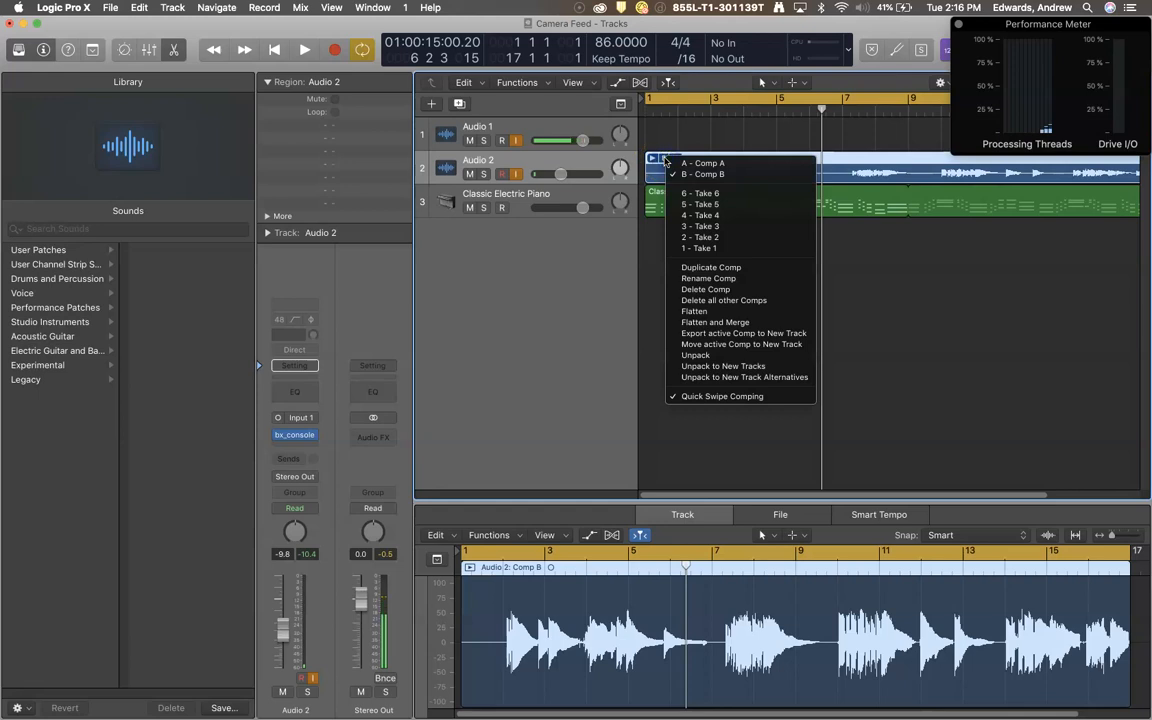
{"action": "mouse_move", "coordinate": [714, 322]}
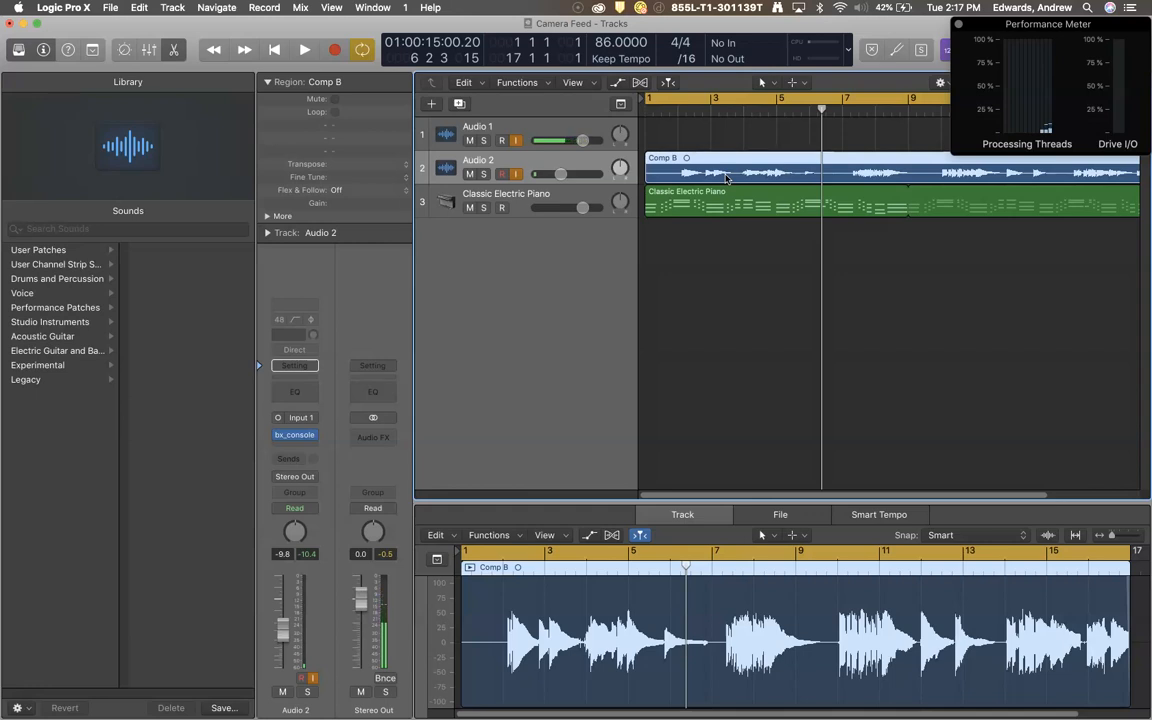
{"action": "mouse_move", "coordinate": [1013, 318]}
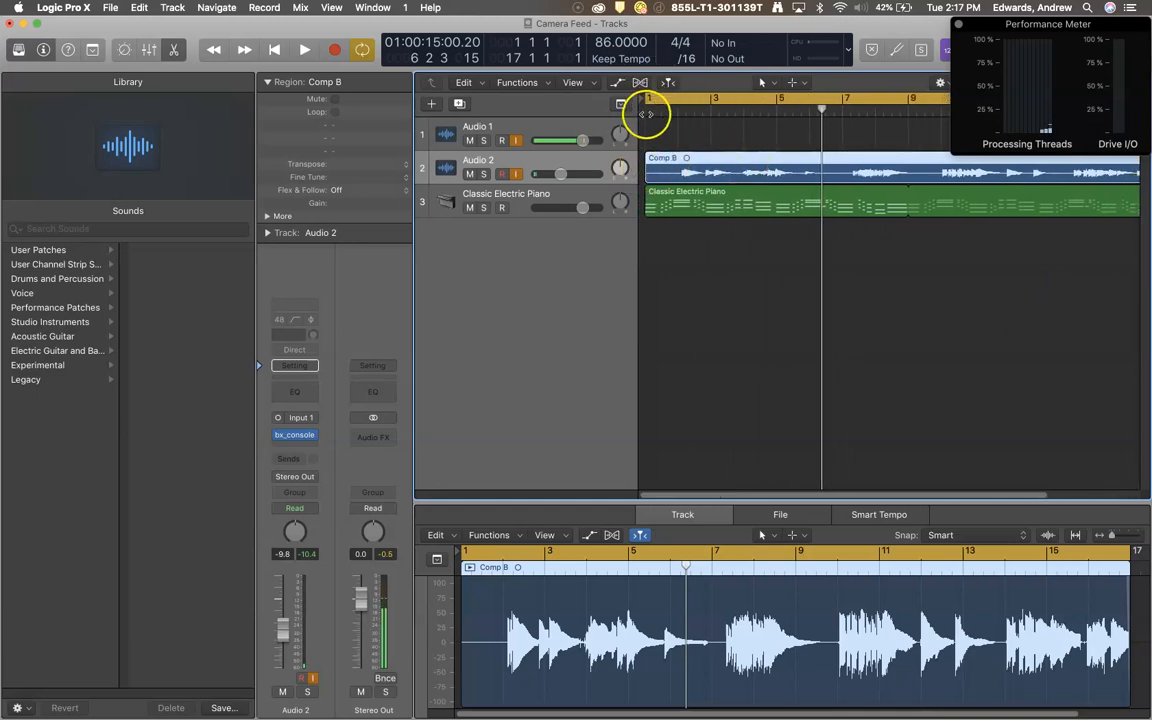
- Return the playhead to the project start and turn off Audio 2's input monitoring
{"action": "left_click", "coordinate": [305, 49]}
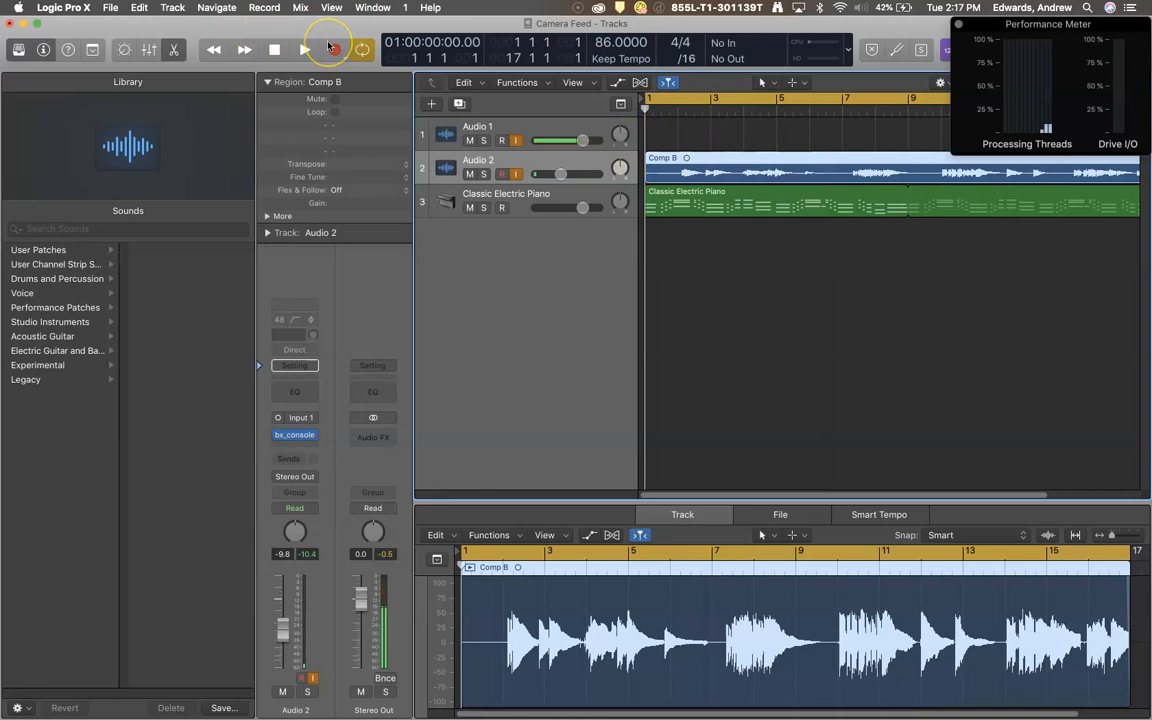
{"action": "left_click", "coordinate": [335, 50]}
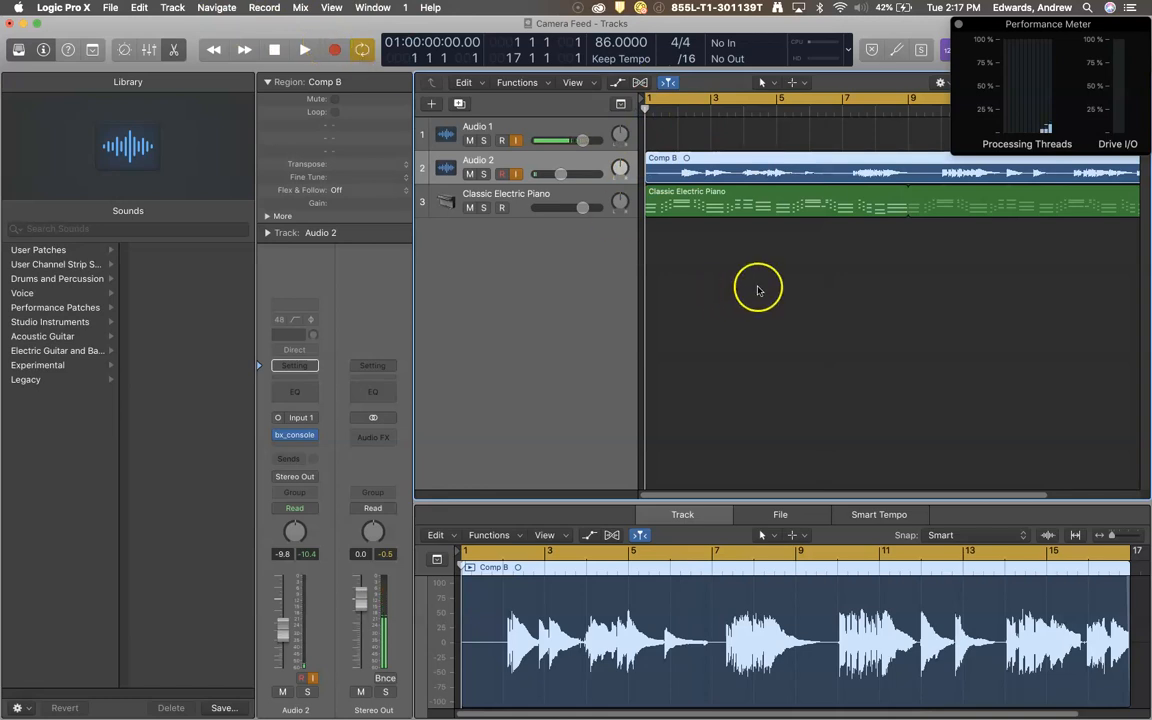
{"action": "mouse_move", "coordinate": [743, 315]}
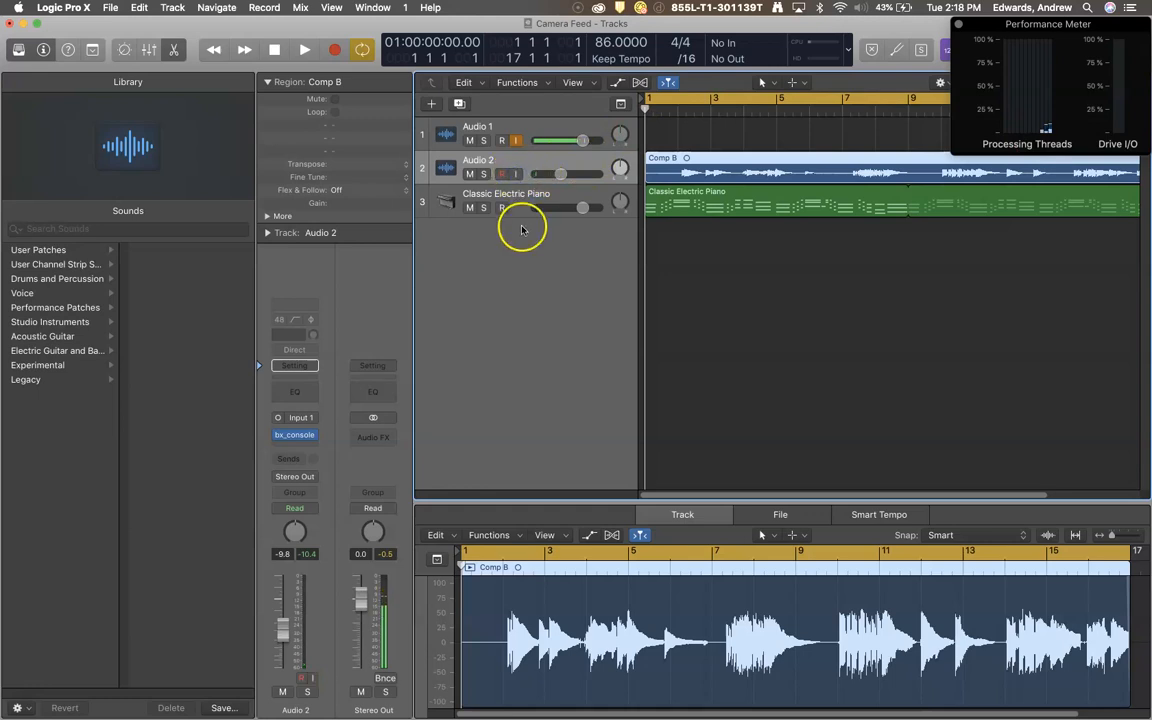
{"action": "left_click", "coordinate": [501, 174]}
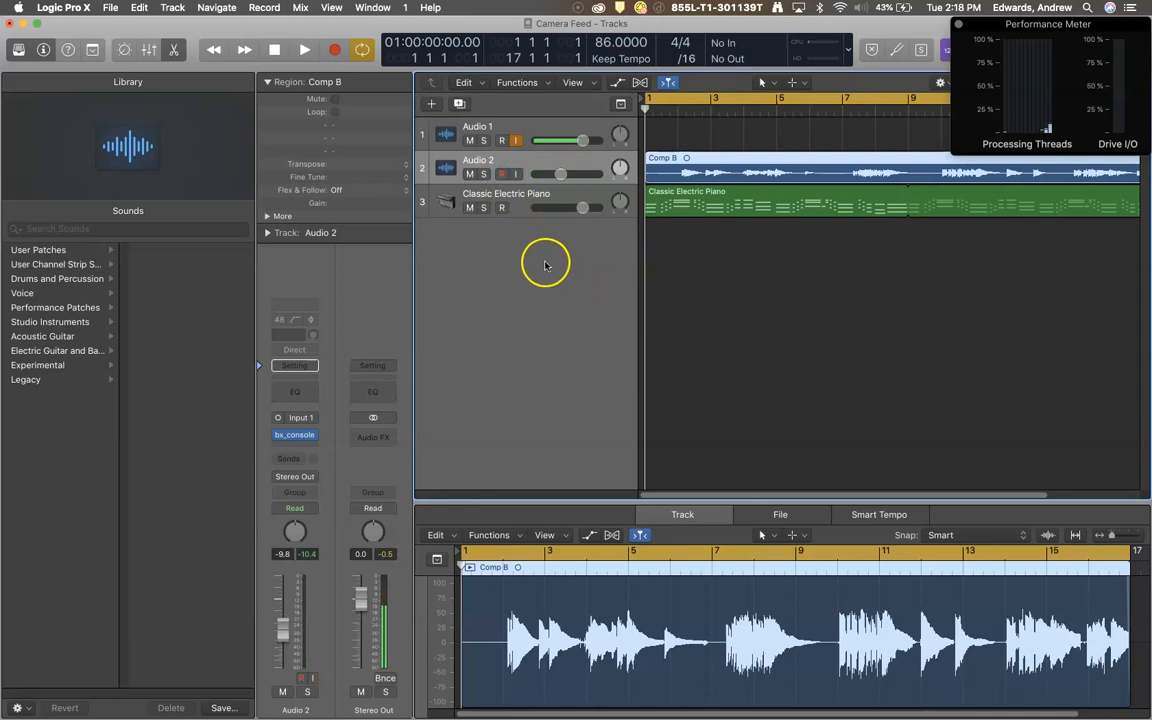
{"action": "mouse_move", "coordinate": [505, 285]}
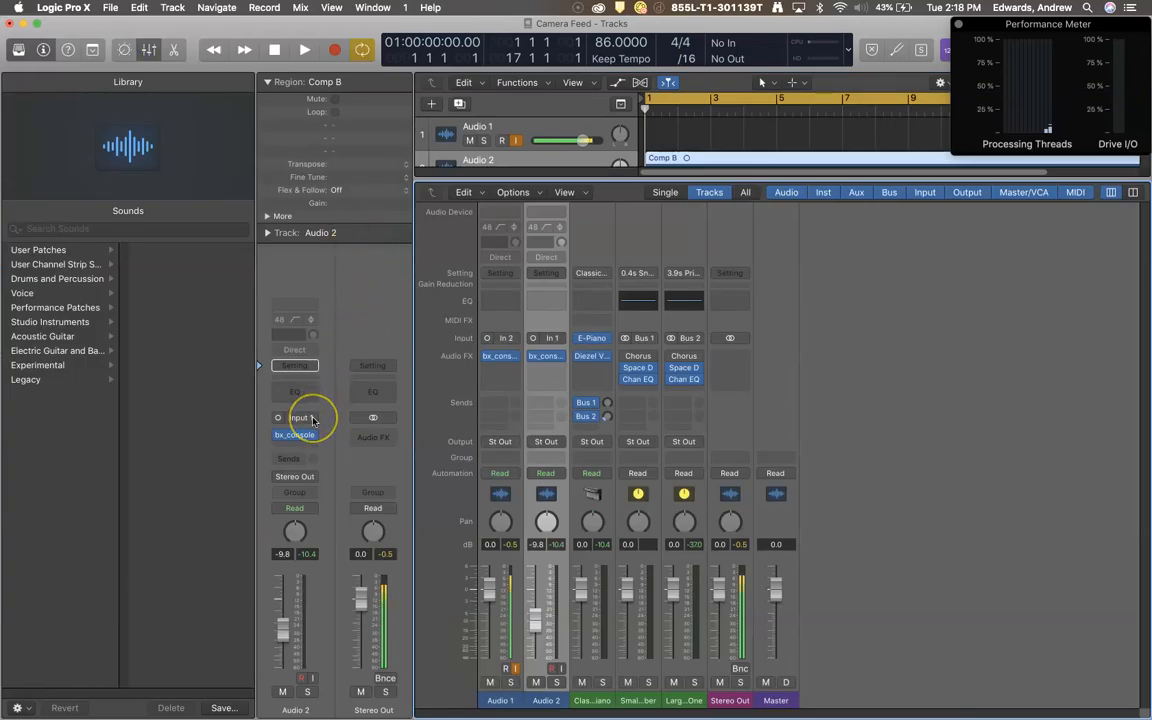
- In the mixer, change Audio 2's input slot from Input 1 to No Input
{"action": "left_click", "coordinate": [295, 417]}
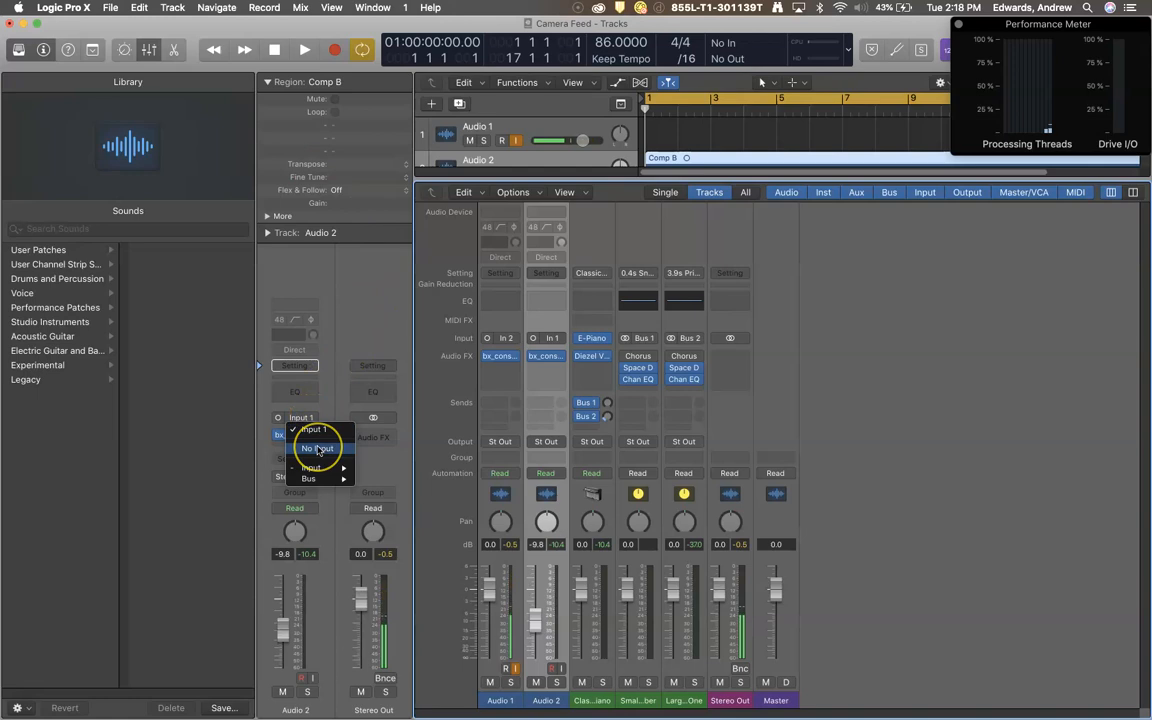
{"action": "left_click", "coordinate": [318, 448]}
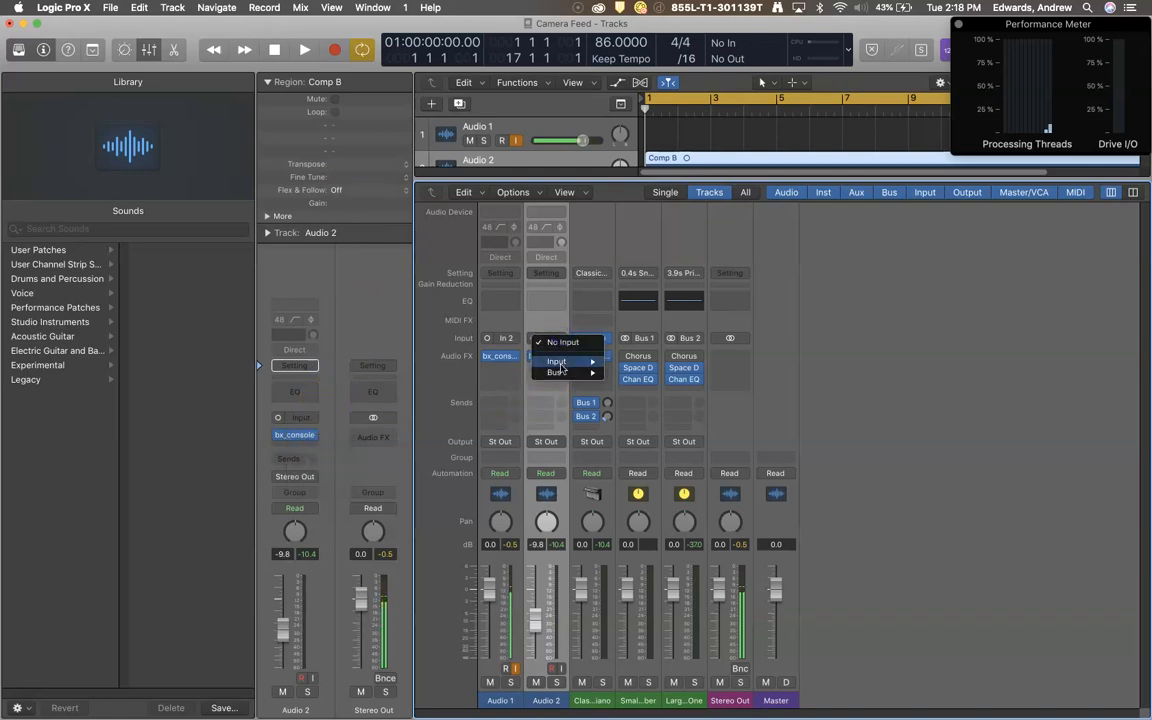
{"action": "left_click", "coordinate": [556, 361]}
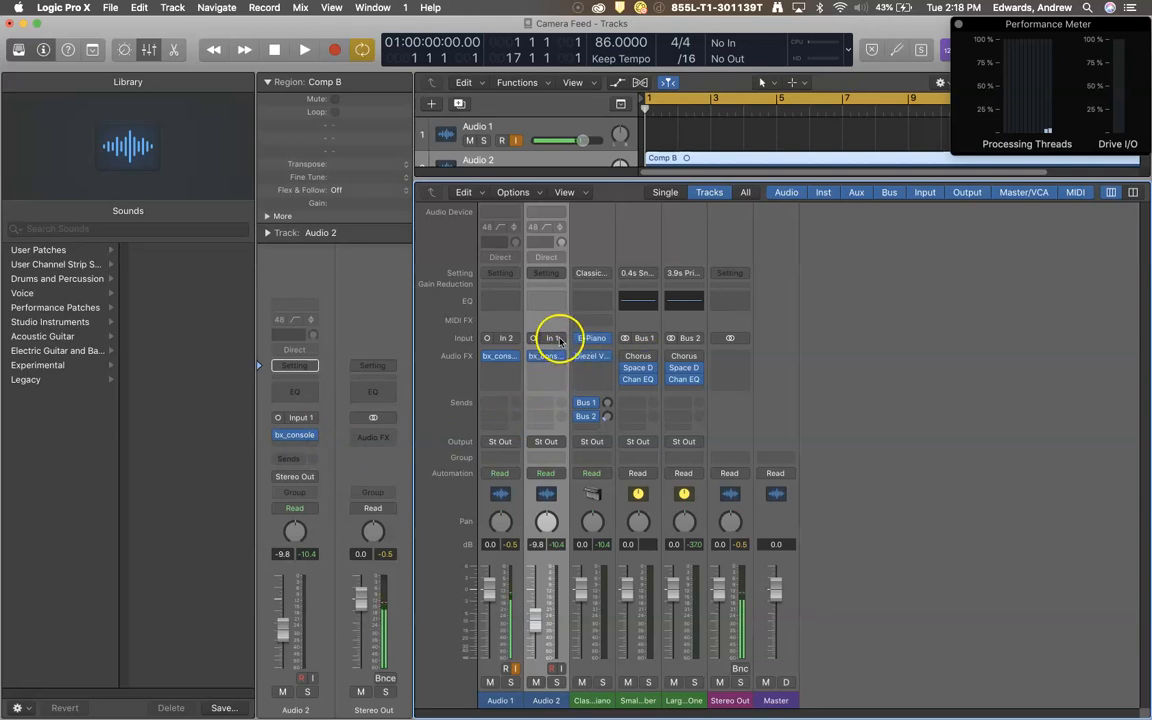
{"action": "left_click", "coordinate": [546, 337]}
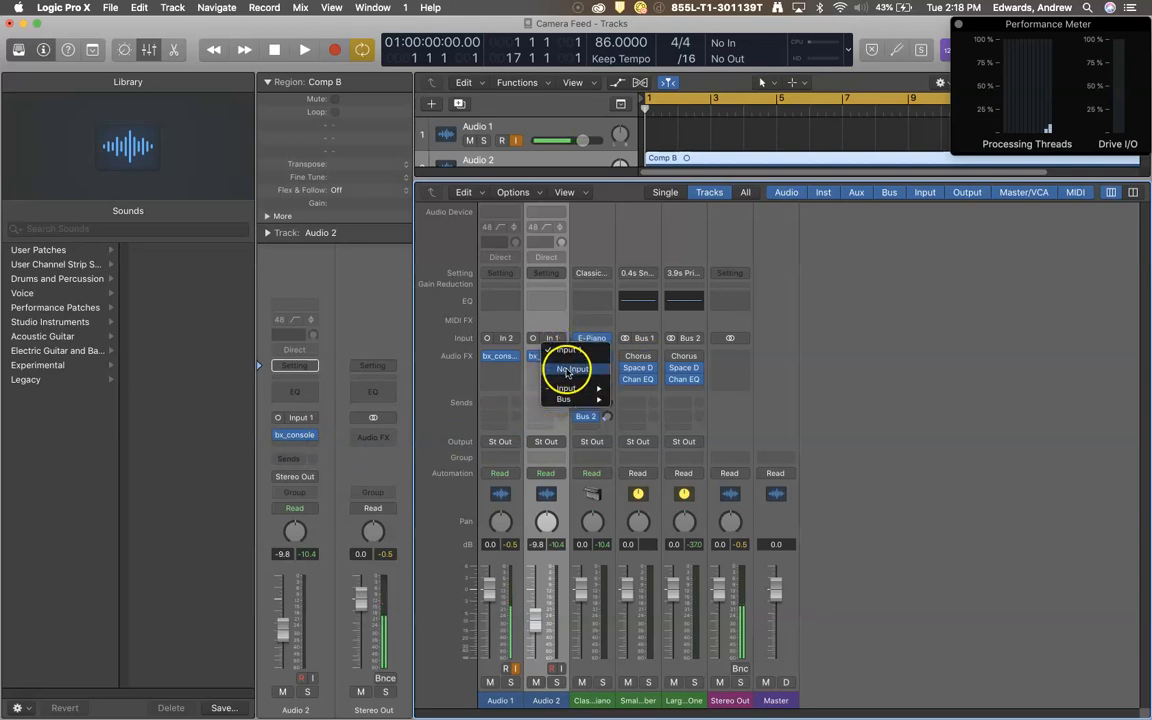
{"action": "left_click", "coordinate": [591, 355]}
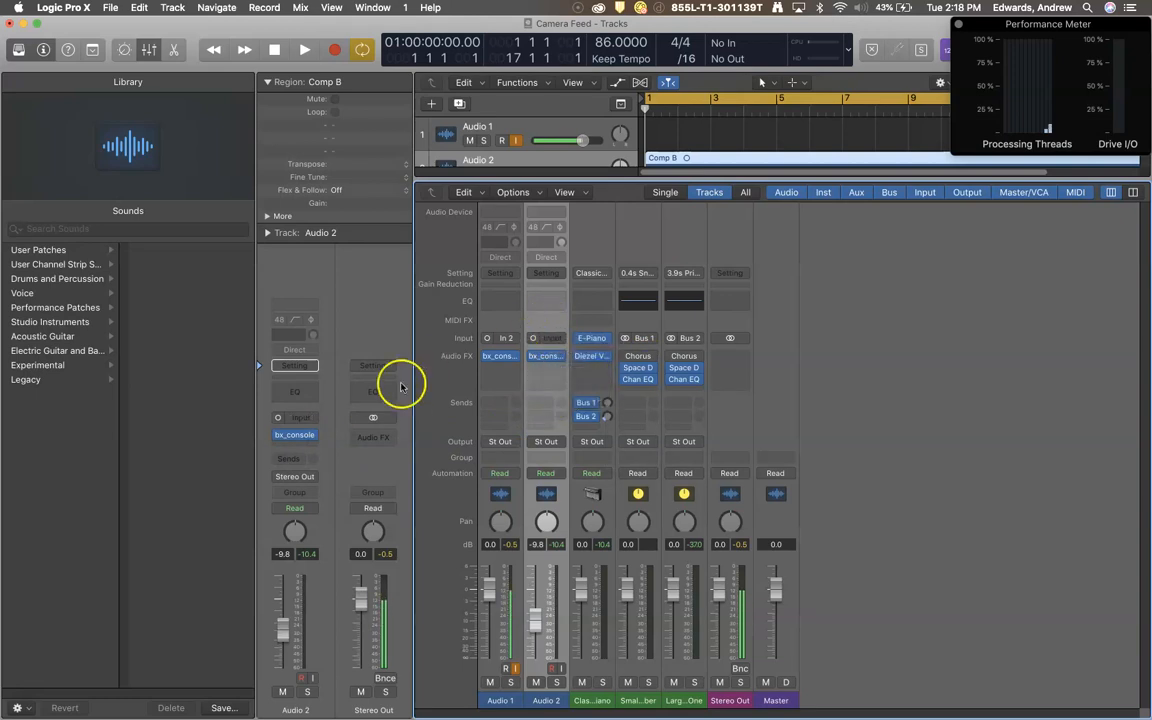
{"action": "mouse_move", "coordinate": [683, 217]}
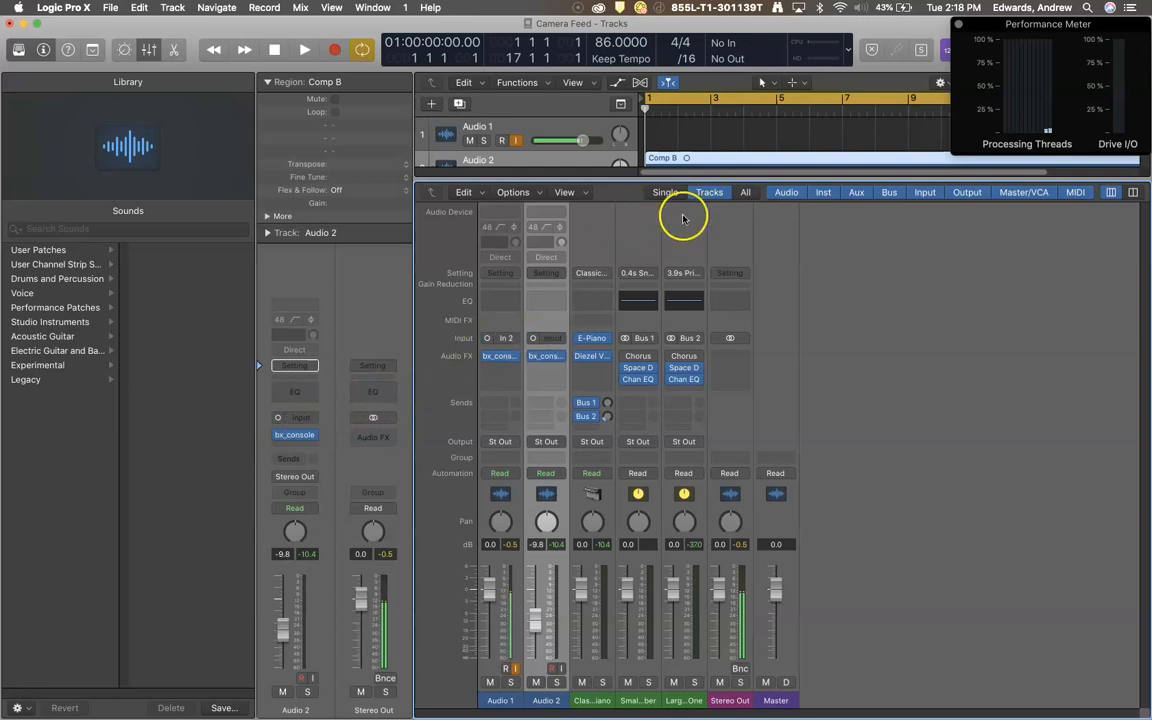
{"action": "mouse_move", "coordinate": [436, 180]}
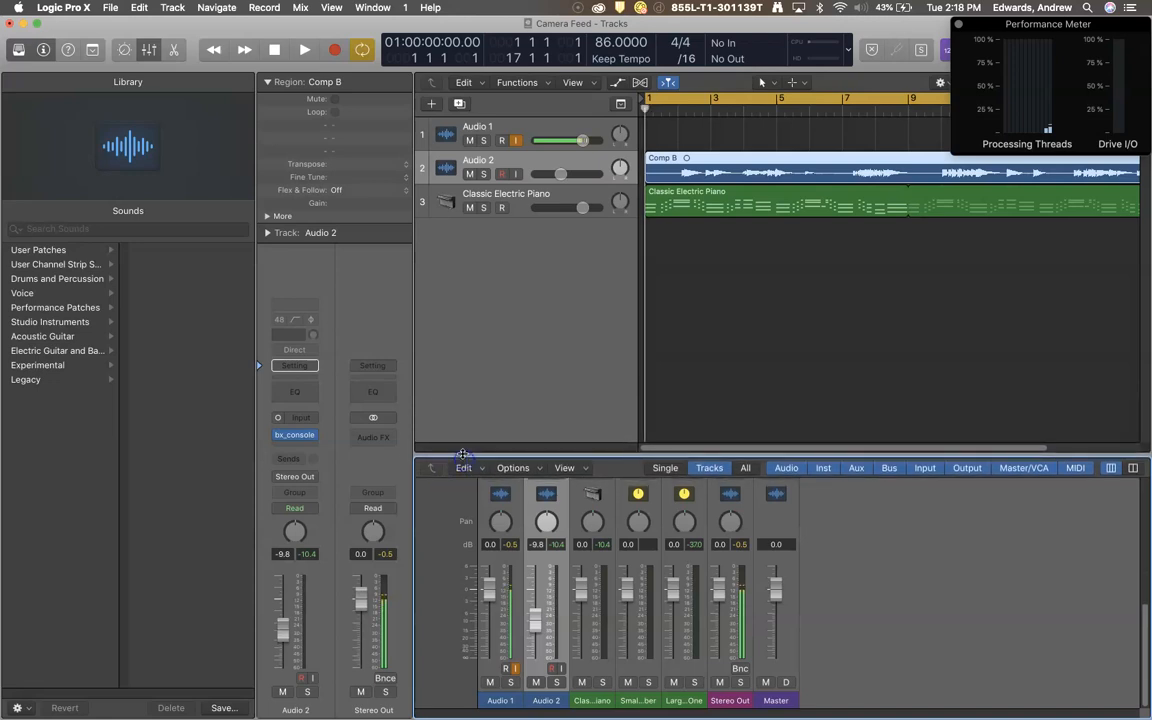
{"action": "mouse_move", "coordinate": [812, 374]}
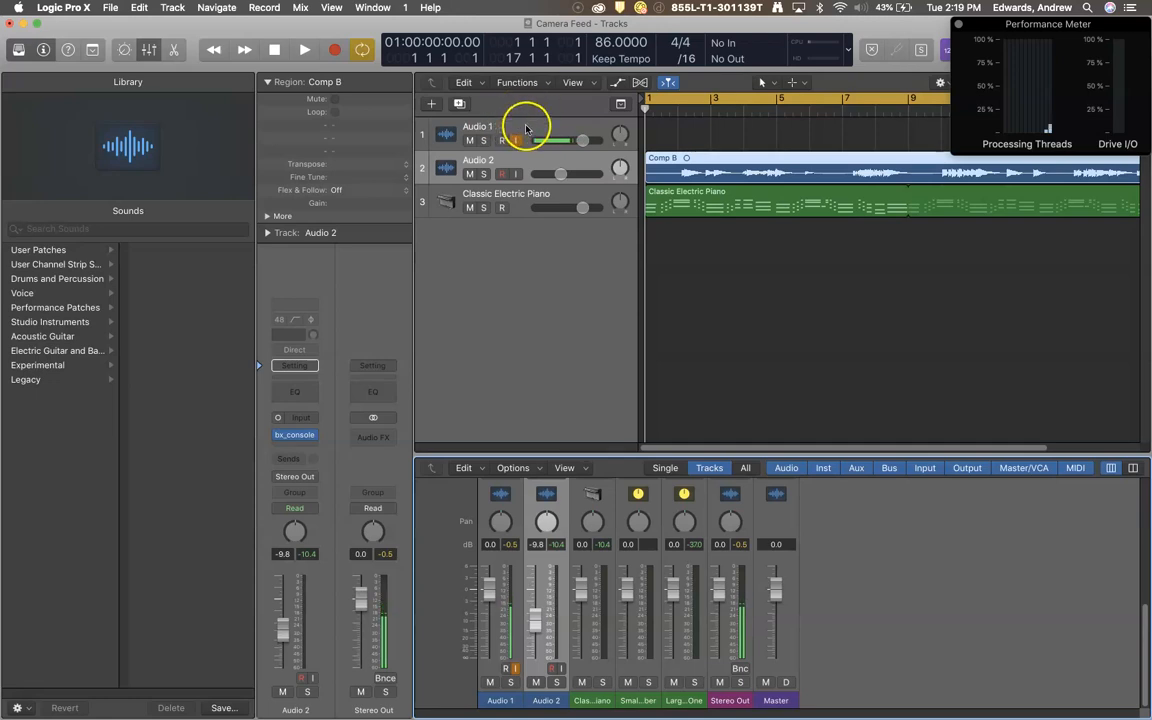
{"action": "mouse_move", "coordinate": [528, 128]}
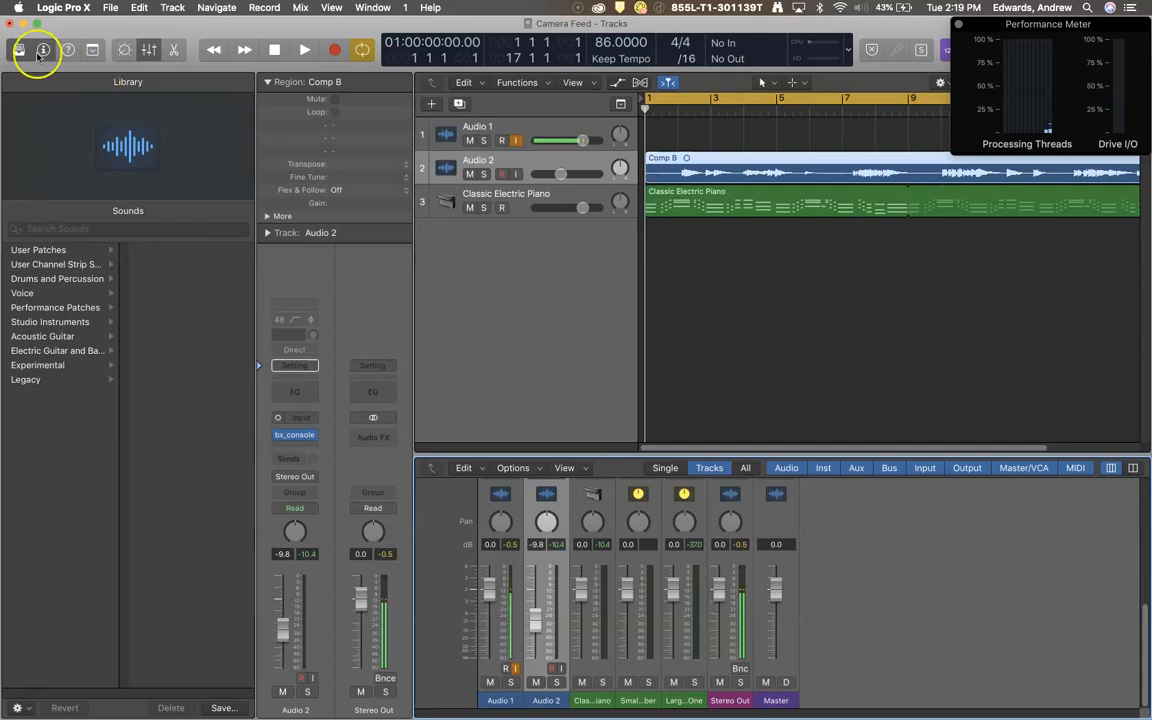
{"action": "left_click", "coordinate": [18, 50]}
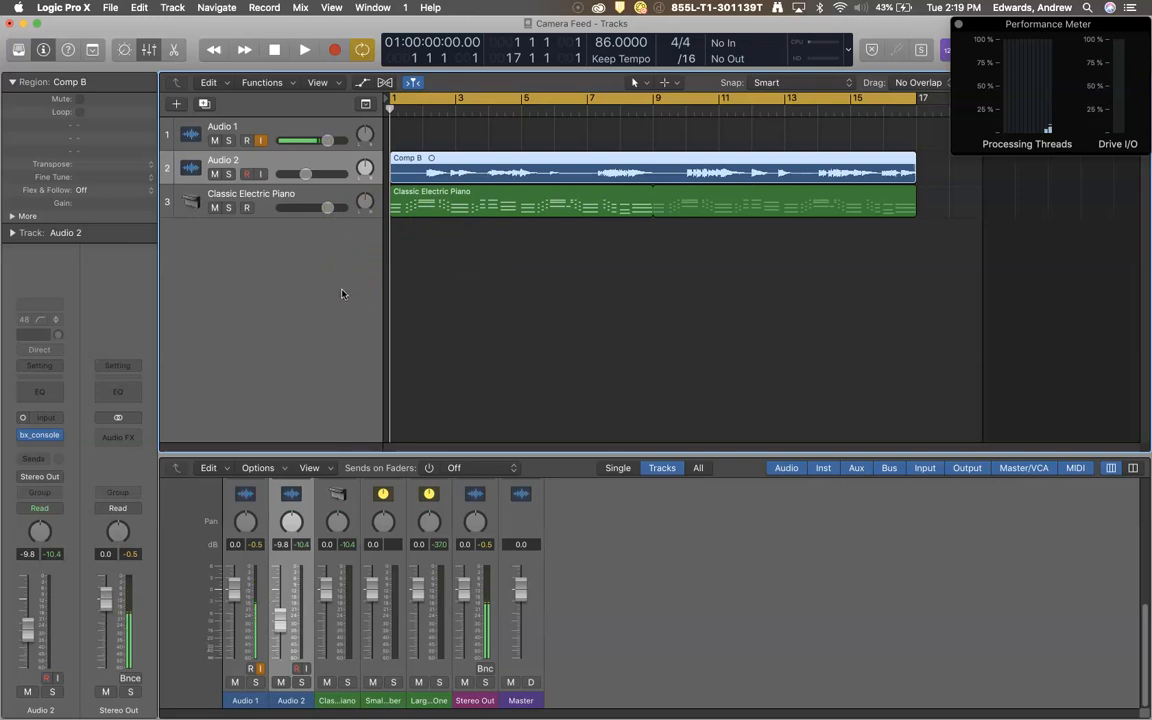
{"action": "mouse_move", "coordinate": [747, 572]}
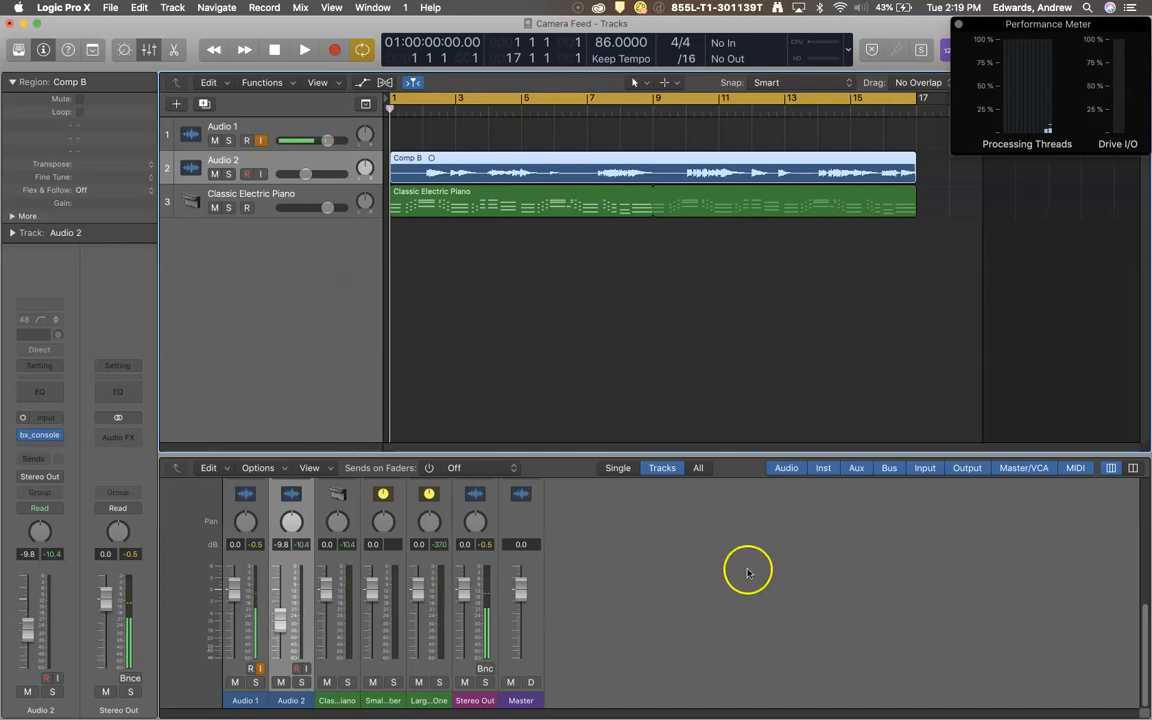
{"action": "mouse_move", "coordinate": [780, 595]}
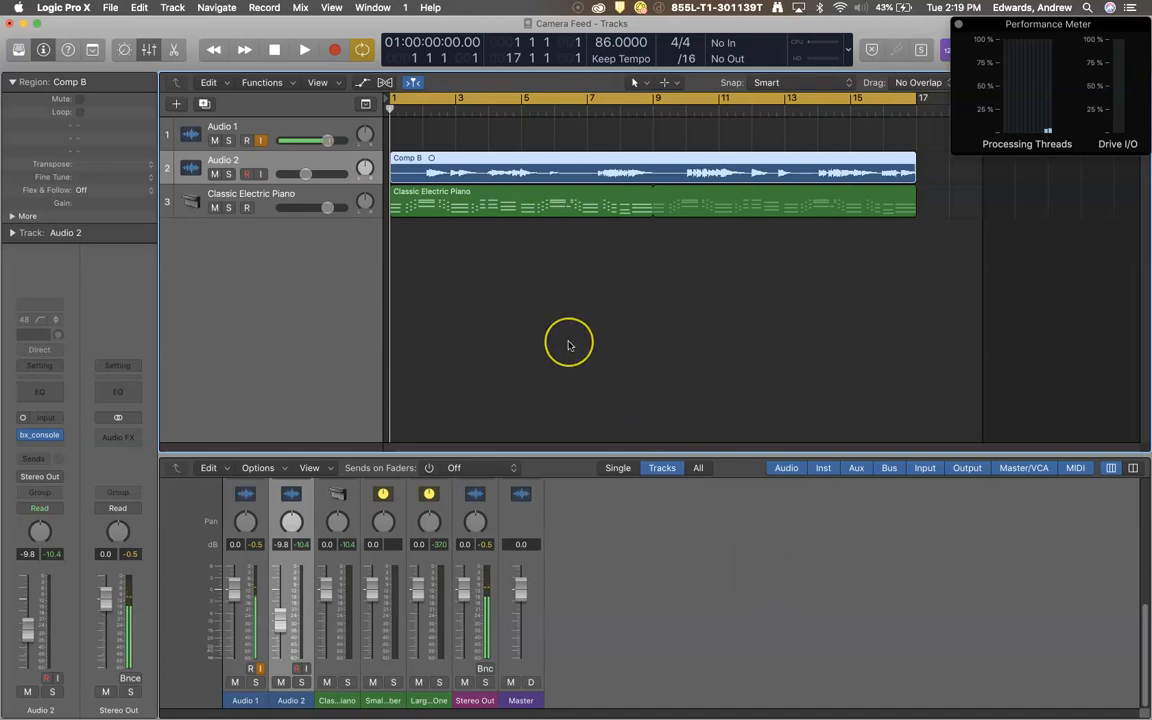
{"action": "mouse_move", "coordinate": [462, 266]}
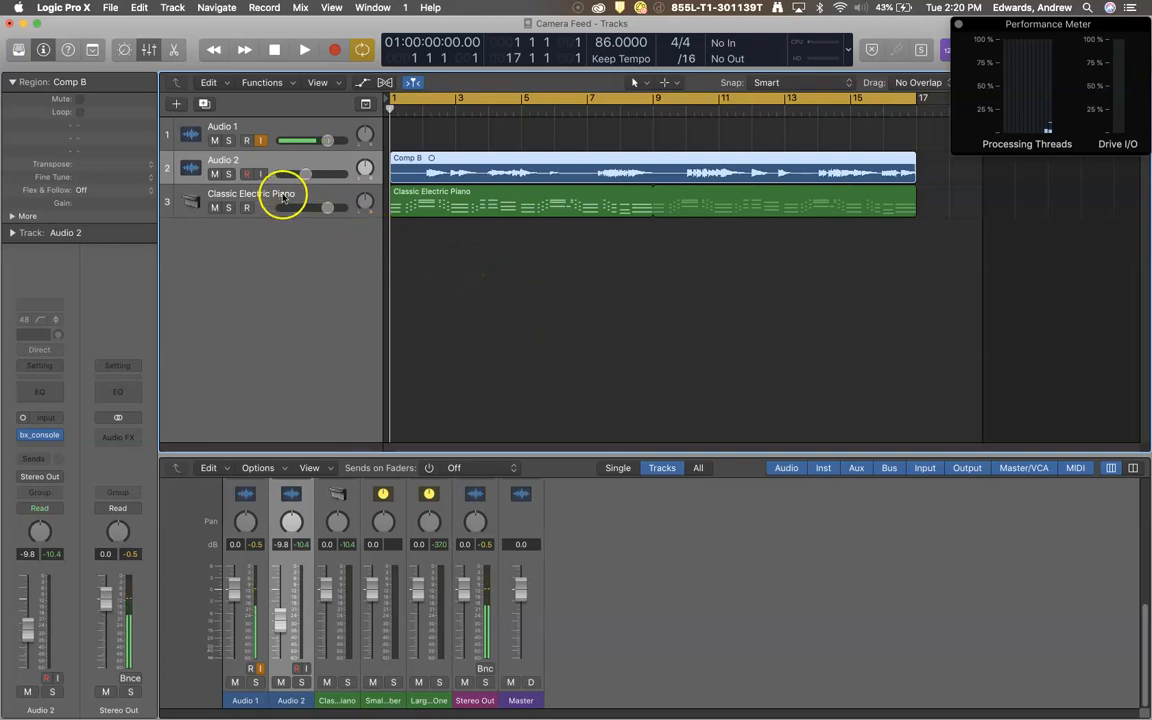
{"action": "mouse_move", "coordinate": [283, 195]}
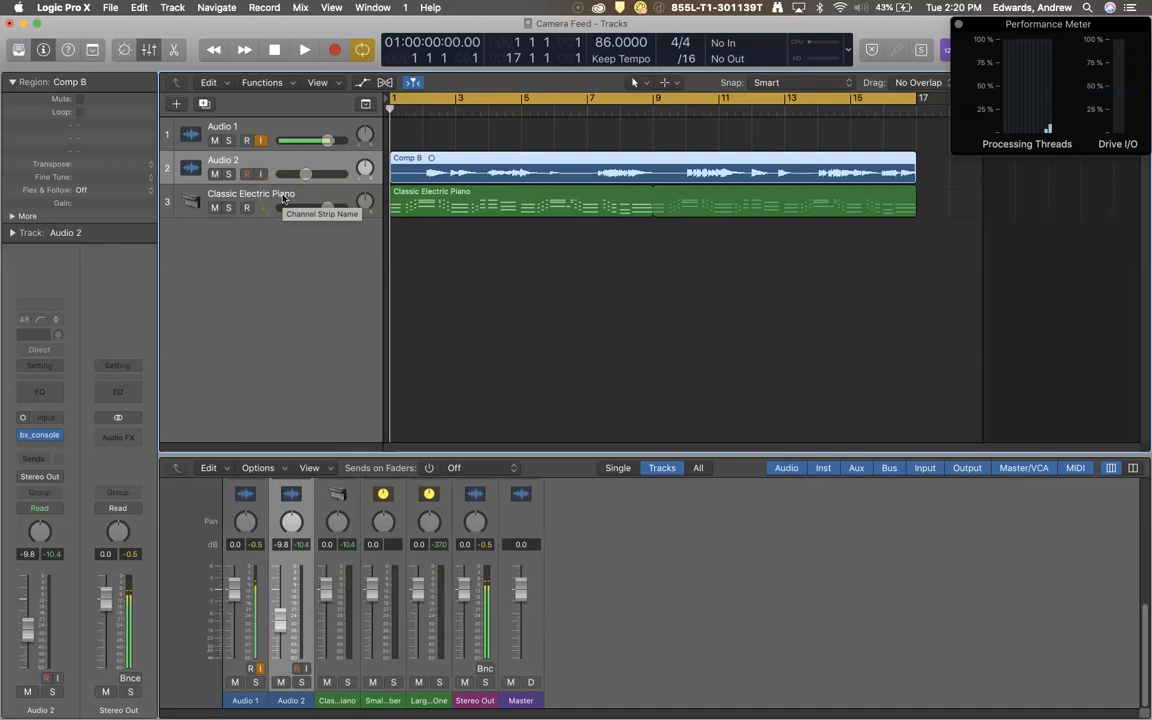
{"action": "mouse_move", "coordinate": [309, 195]}
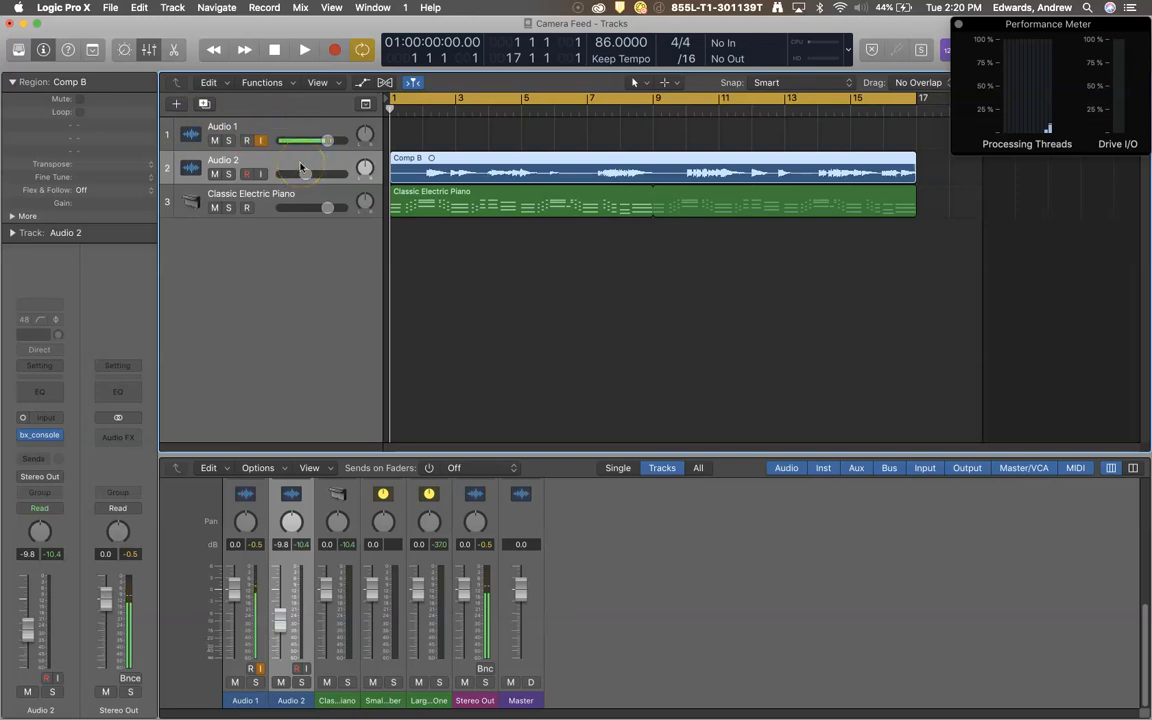
- Enable Freeze under Track Header Components in the track header context menu
{"action": "right_click", "coordinate": [272, 165]}
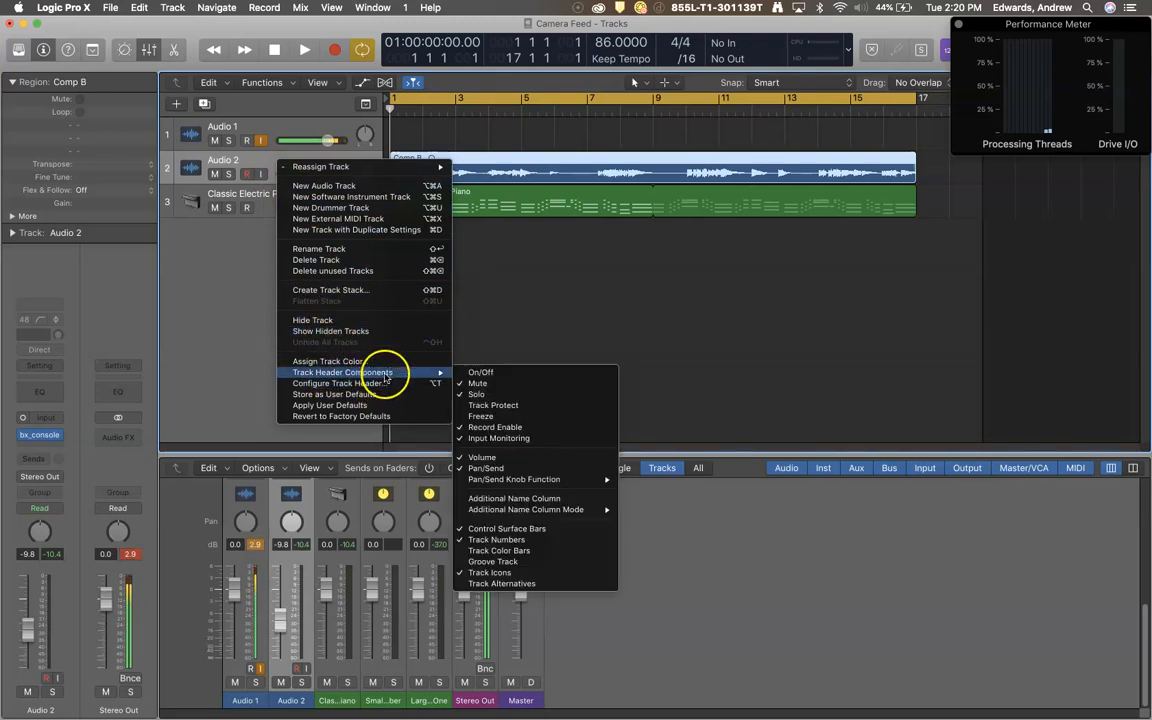
{"action": "left_click", "coordinate": [203, 228]}
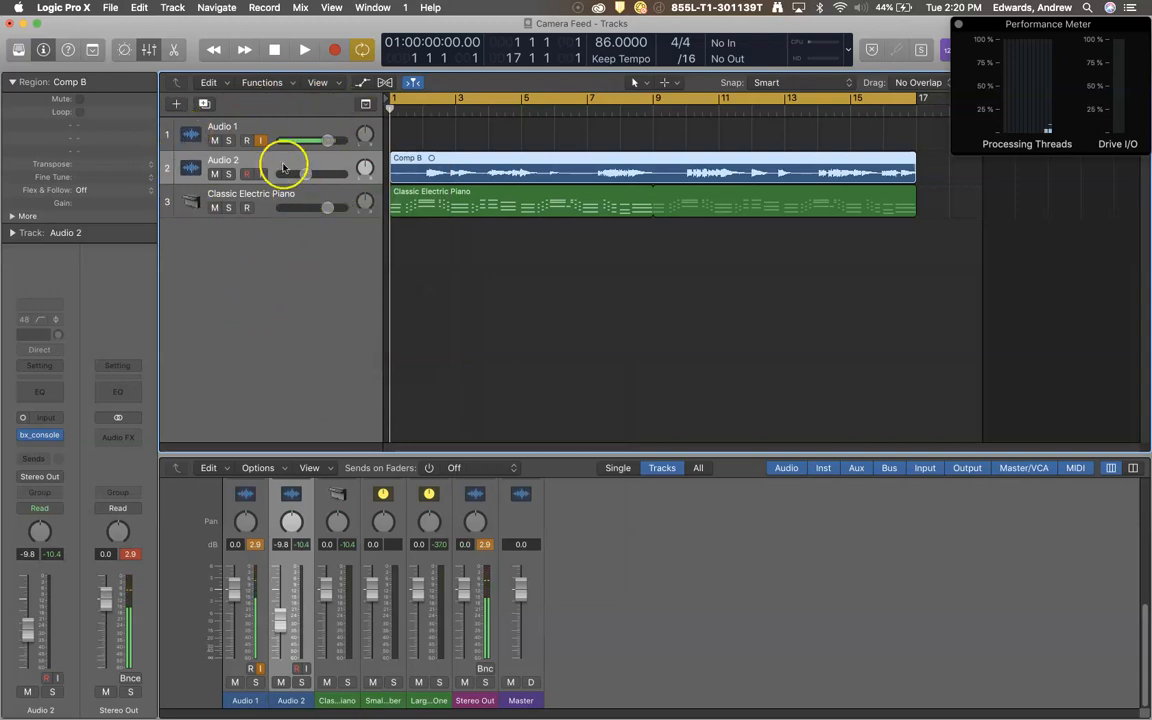
{"action": "right_click", "coordinate": [285, 168]}
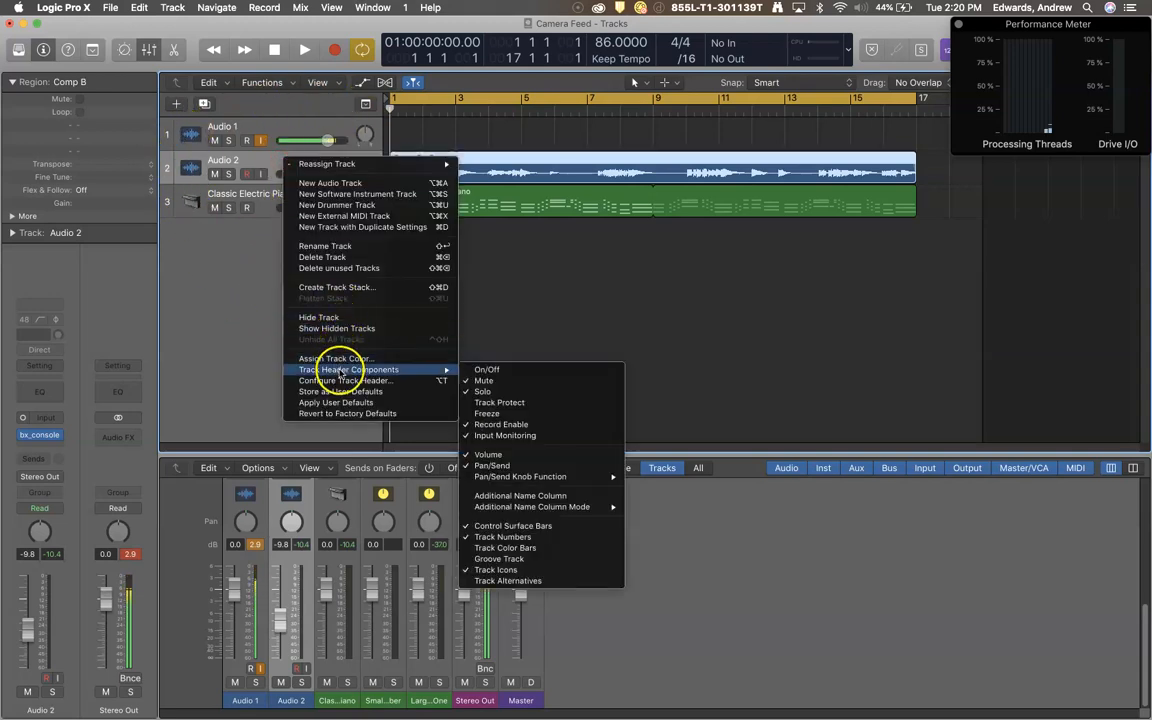
{"action": "mouse_move", "coordinate": [513, 413]}
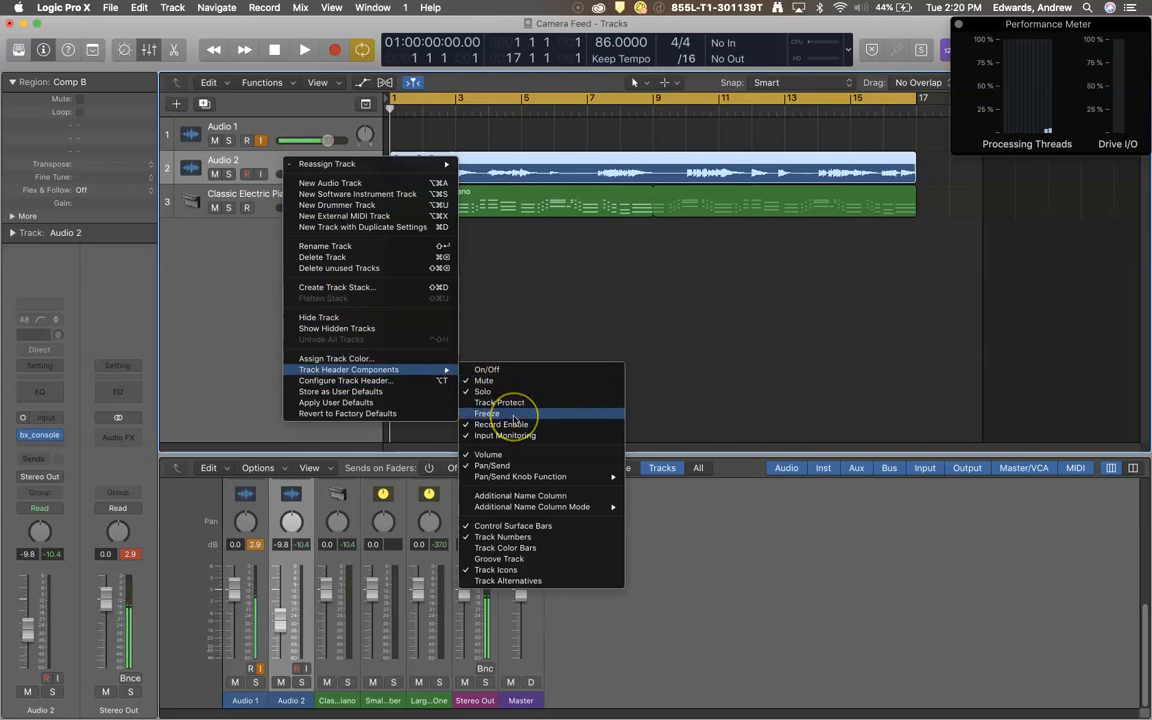
{"action": "mouse_move", "coordinate": [513, 413]}
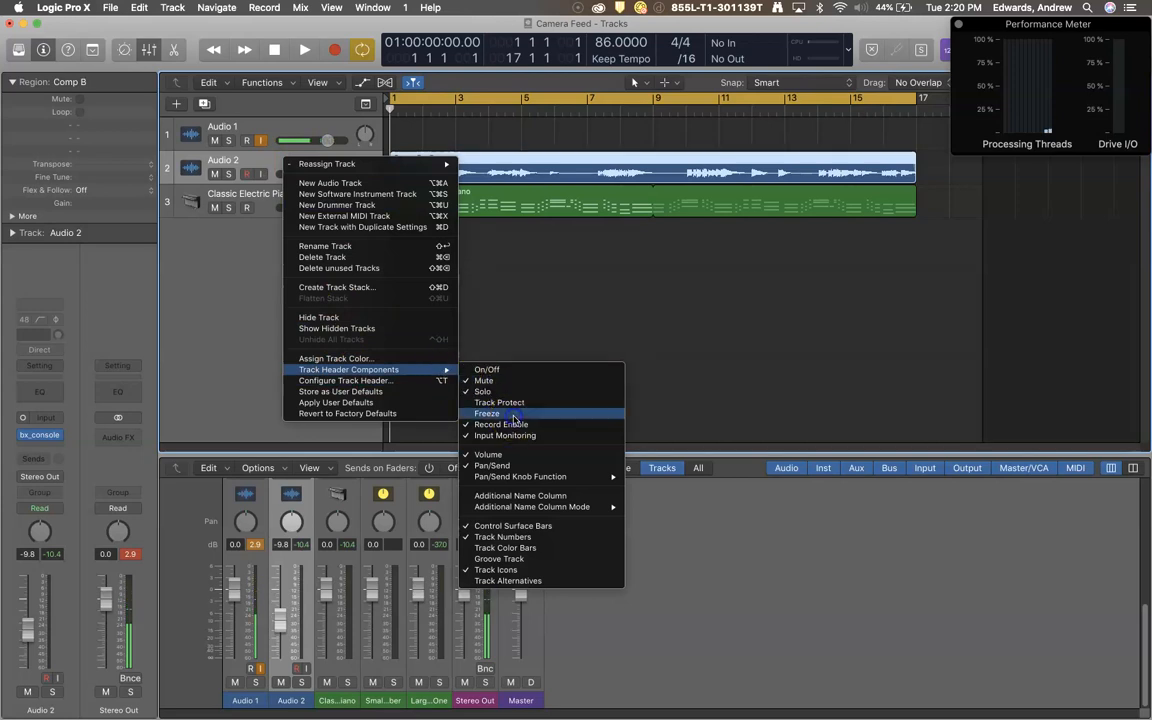
{"action": "left_click", "coordinate": [486, 413]}
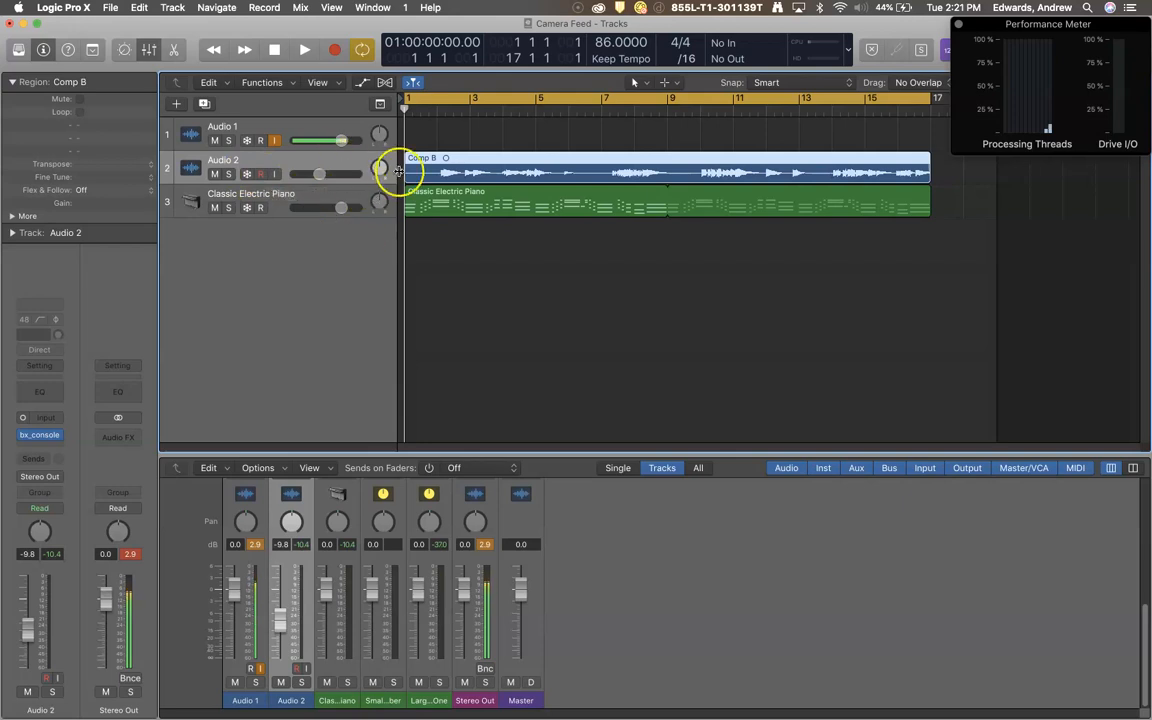
{"action": "mouse_move", "coordinate": [80, 366]}
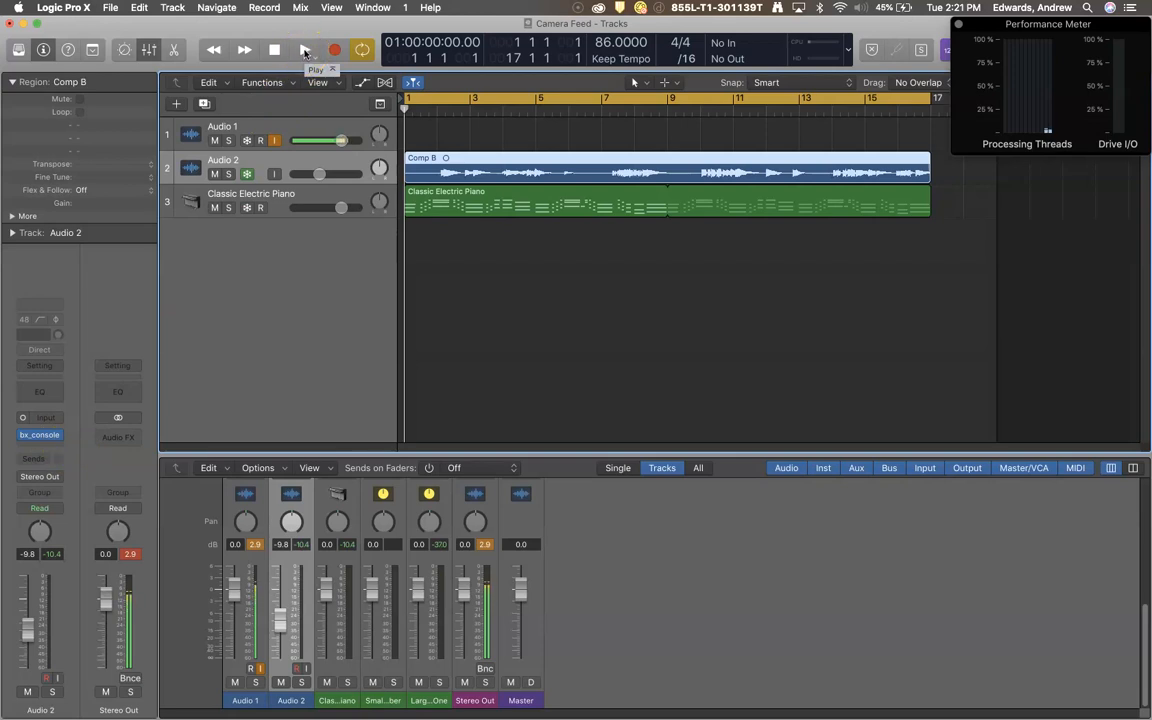
- Turn on Audio 2's snowflake Freeze button, leaving Audio 1 and the piano unfrozen
{"action": "left_click", "coordinate": [304, 49]}
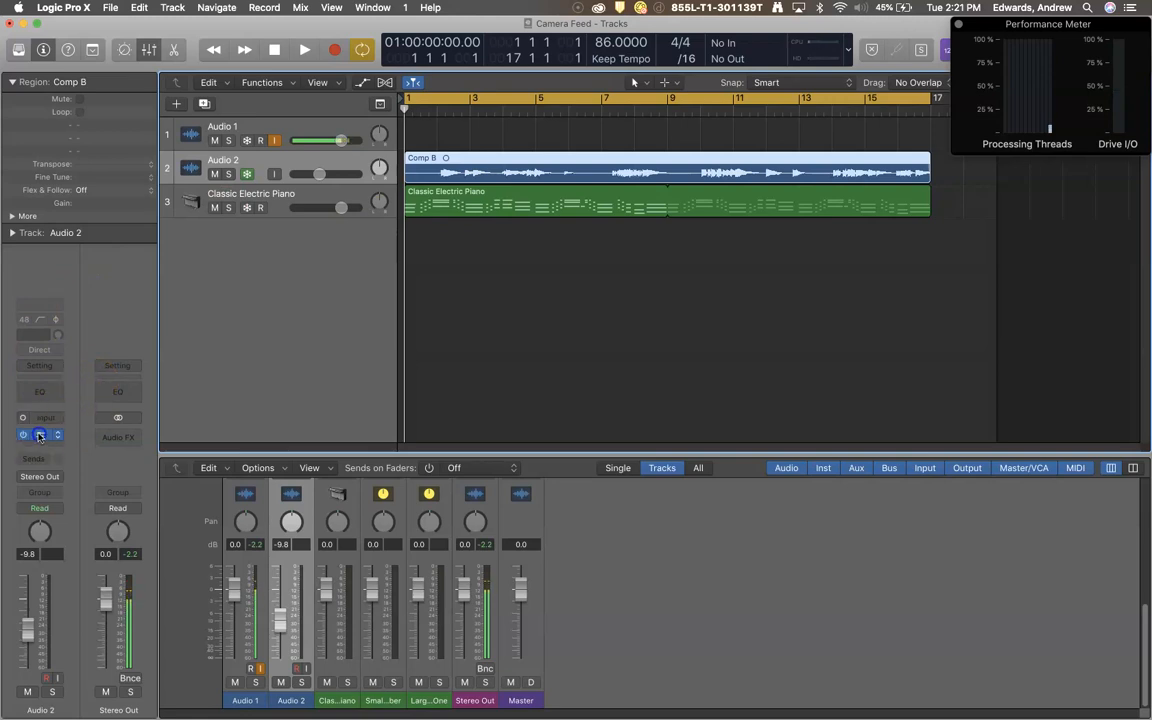
{"action": "left_click", "coordinate": [39, 434]}
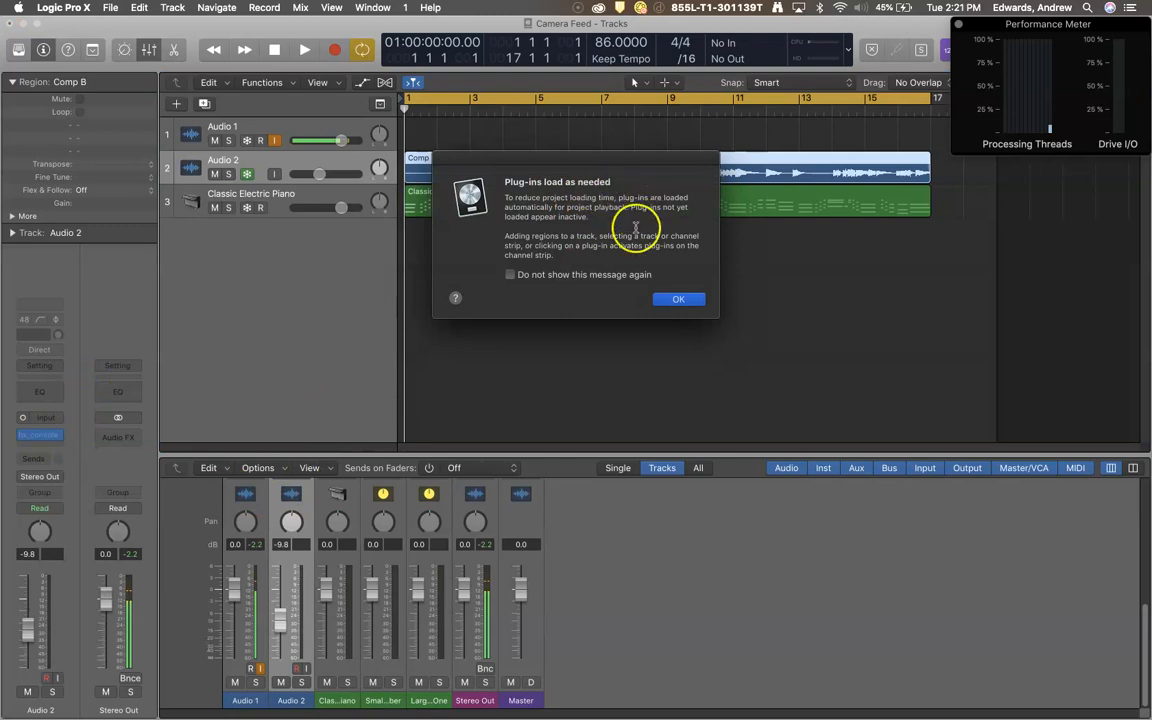
{"action": "left_click", "coordinate": [678, 299]}
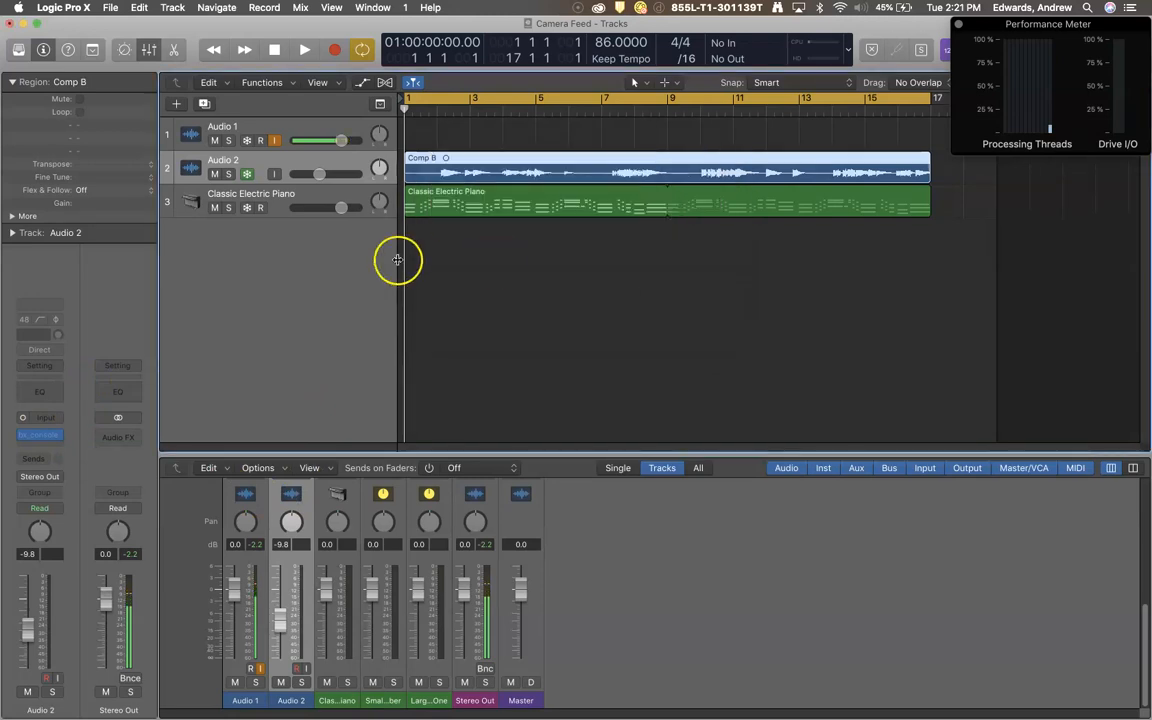
{"action": "mouse_move", "coordinate": [335, 195]}
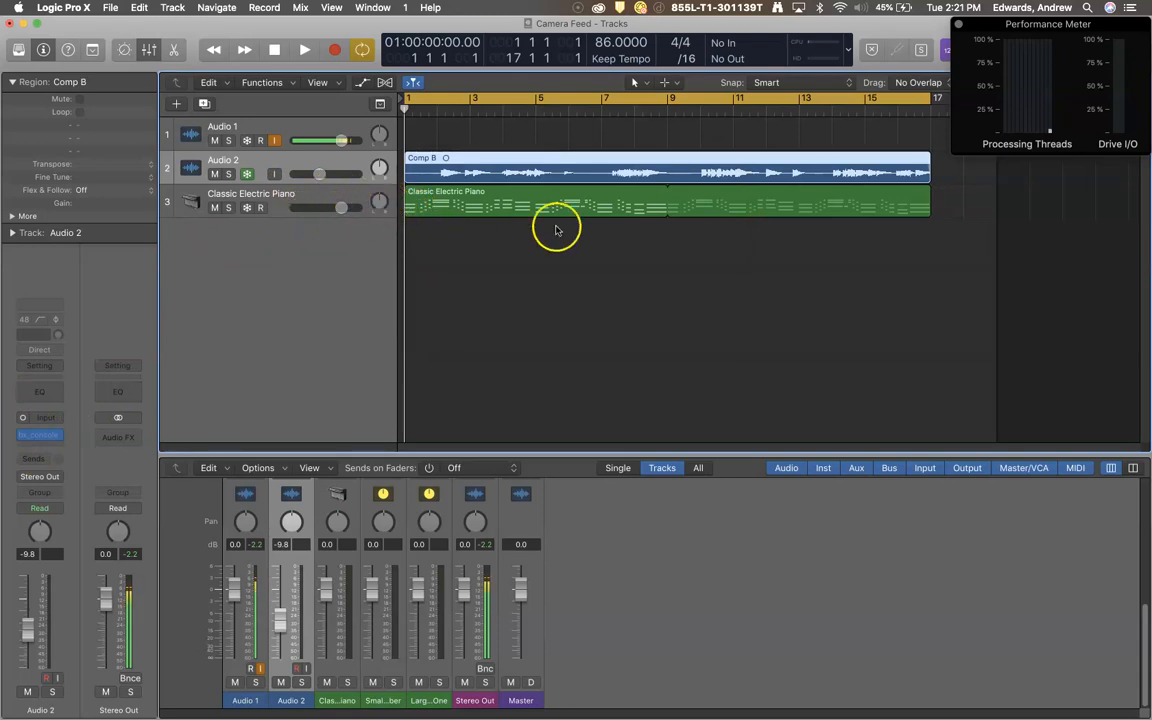
{"action": "mouse_move", "coordinate": [1050, 135]}
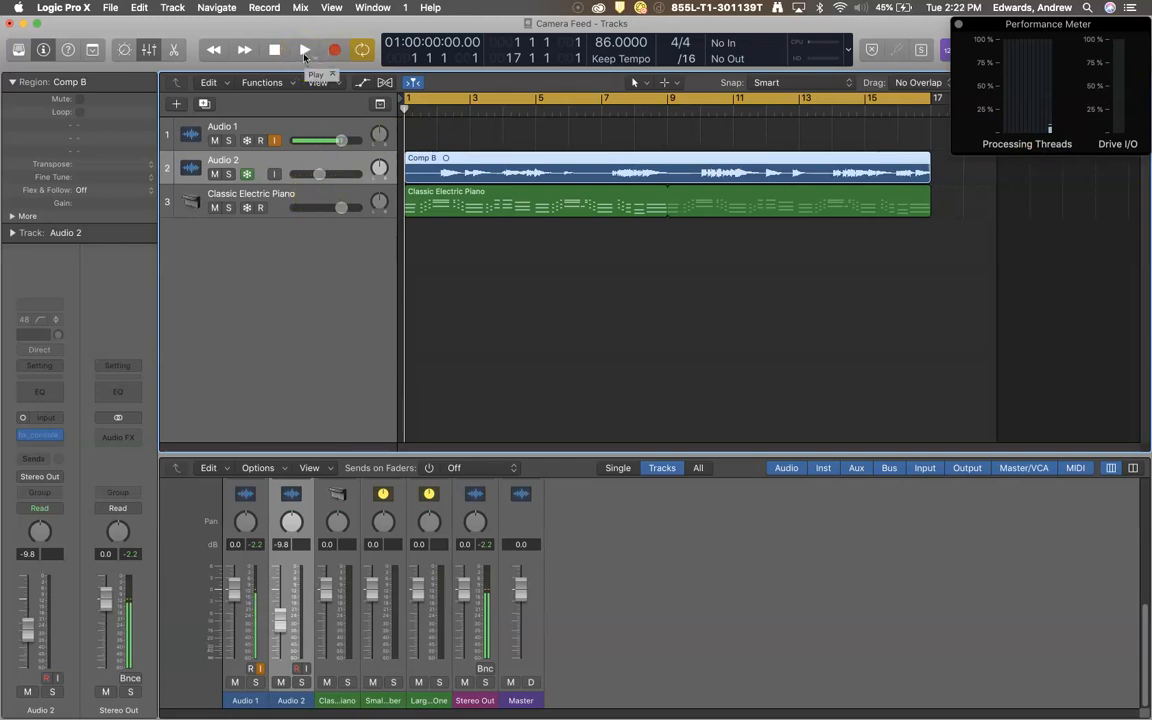
- Audition the project while bringing Audio 2's inspector fader down to -11.0 dB, then stop
{"action": "left_click", "coordinate": [304, 50]}
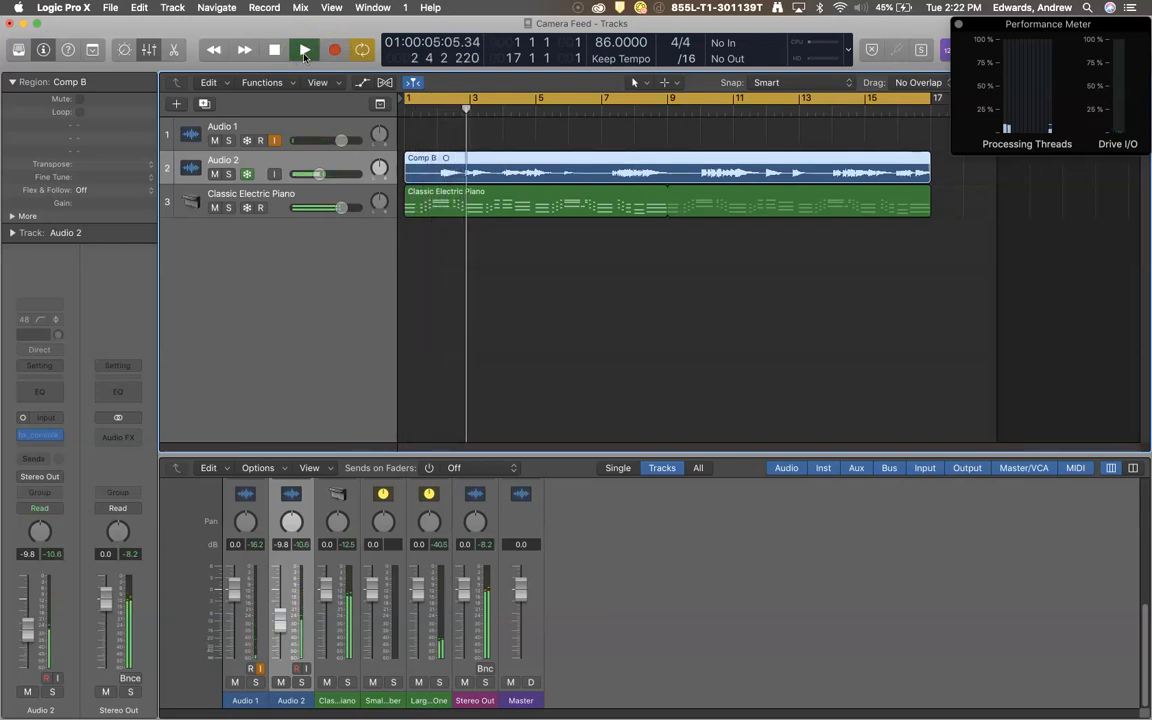
{"action": "left_click", "coordinate": [274, 50]}
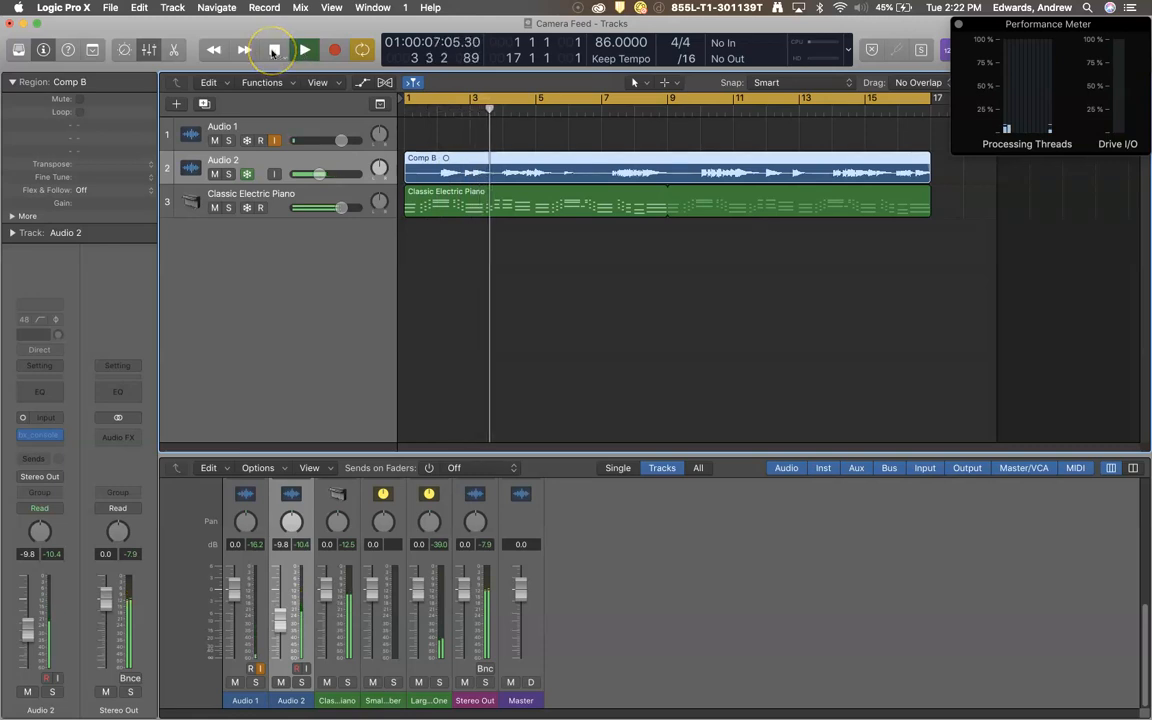
{"action": "left_click", "coordinate": [305, 49]}
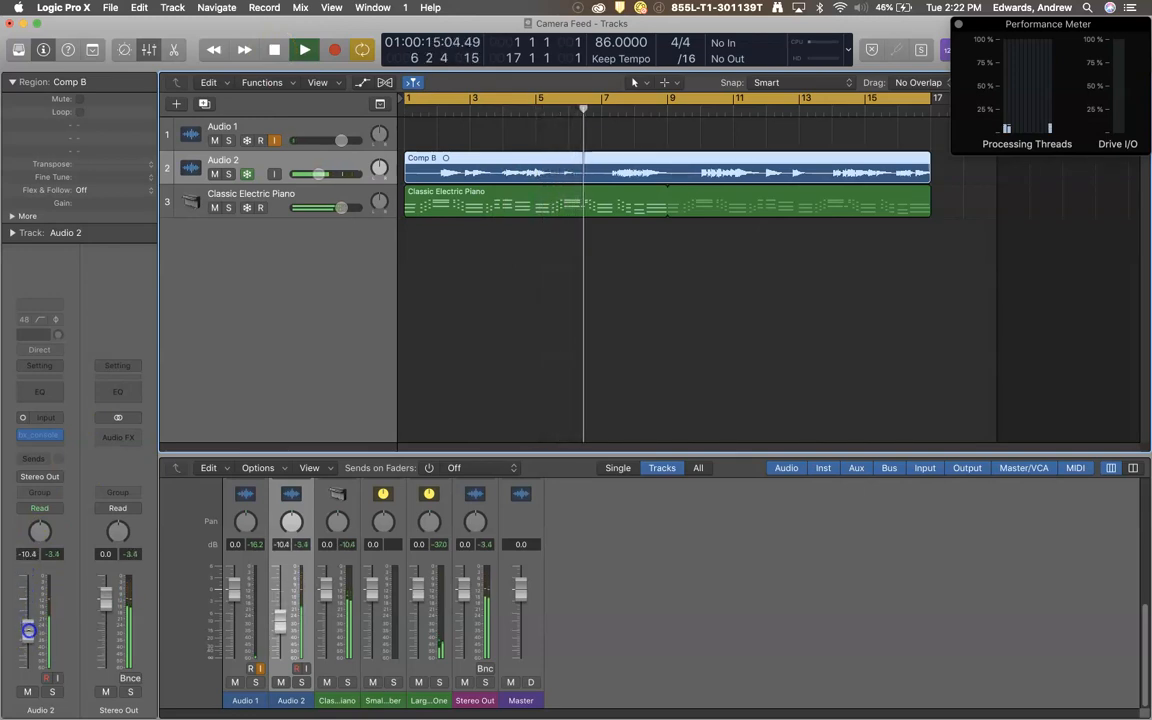
{"action": "left_click", "coordinate": [274, 49]}
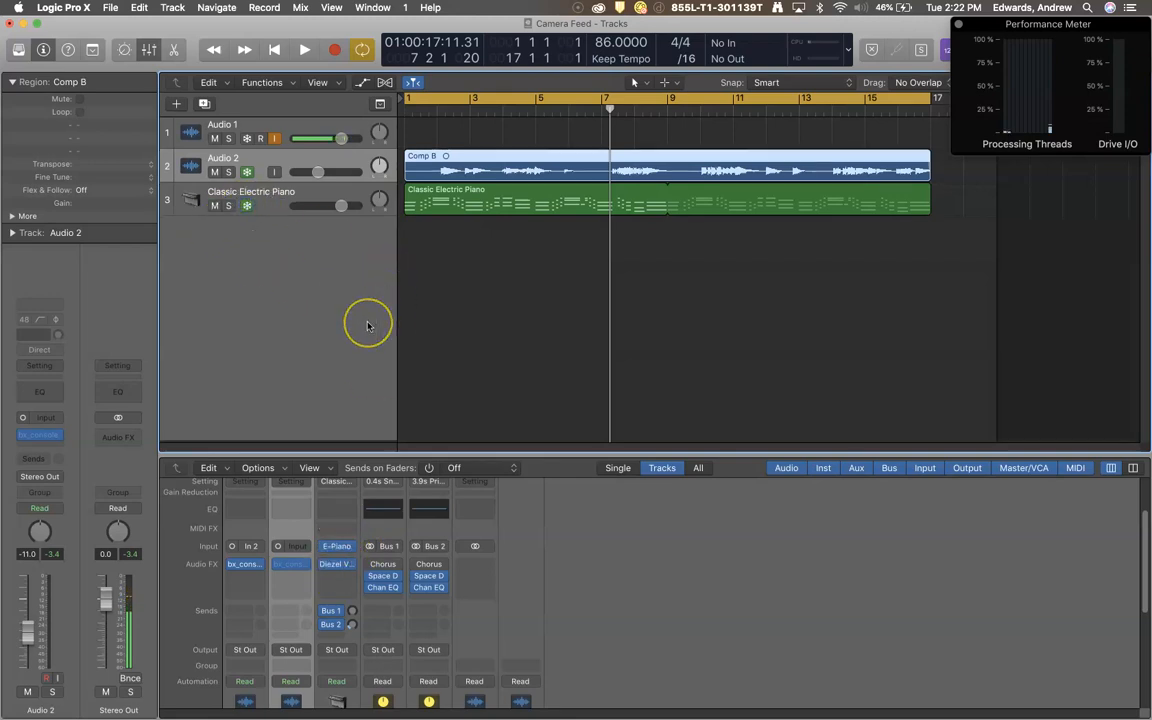
{"action": "left_click", "coordinate": [274, 49]}
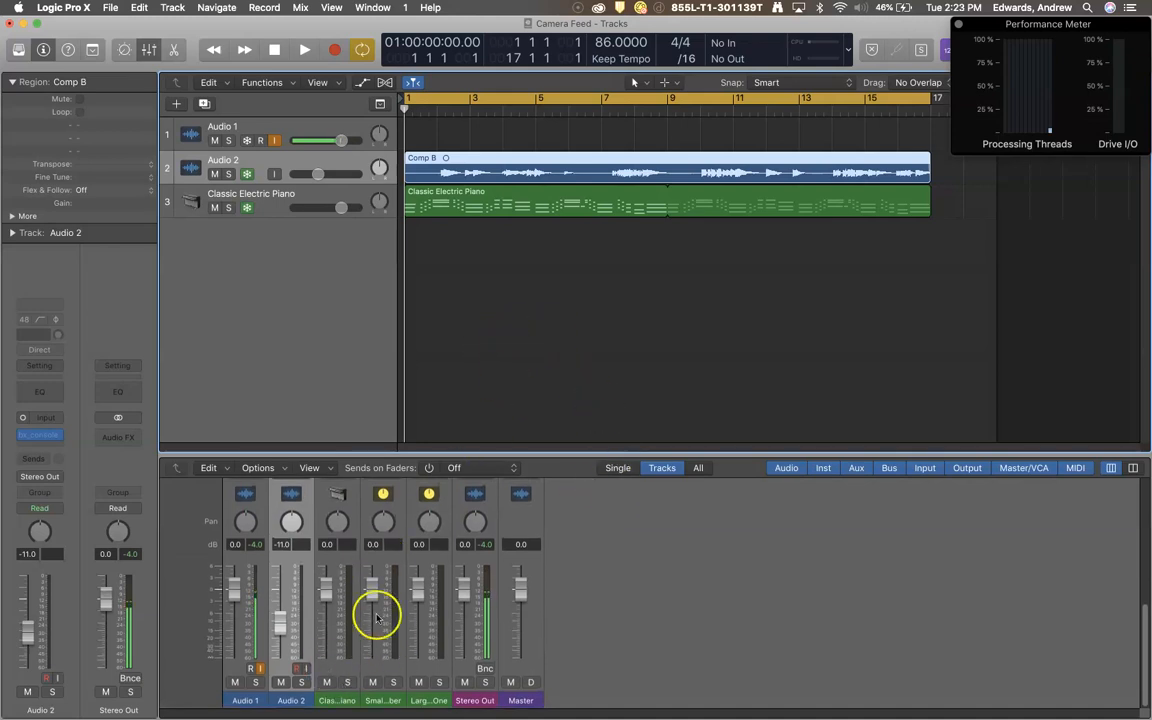
{"action": "left_click", "coordinate": [304, 49]}
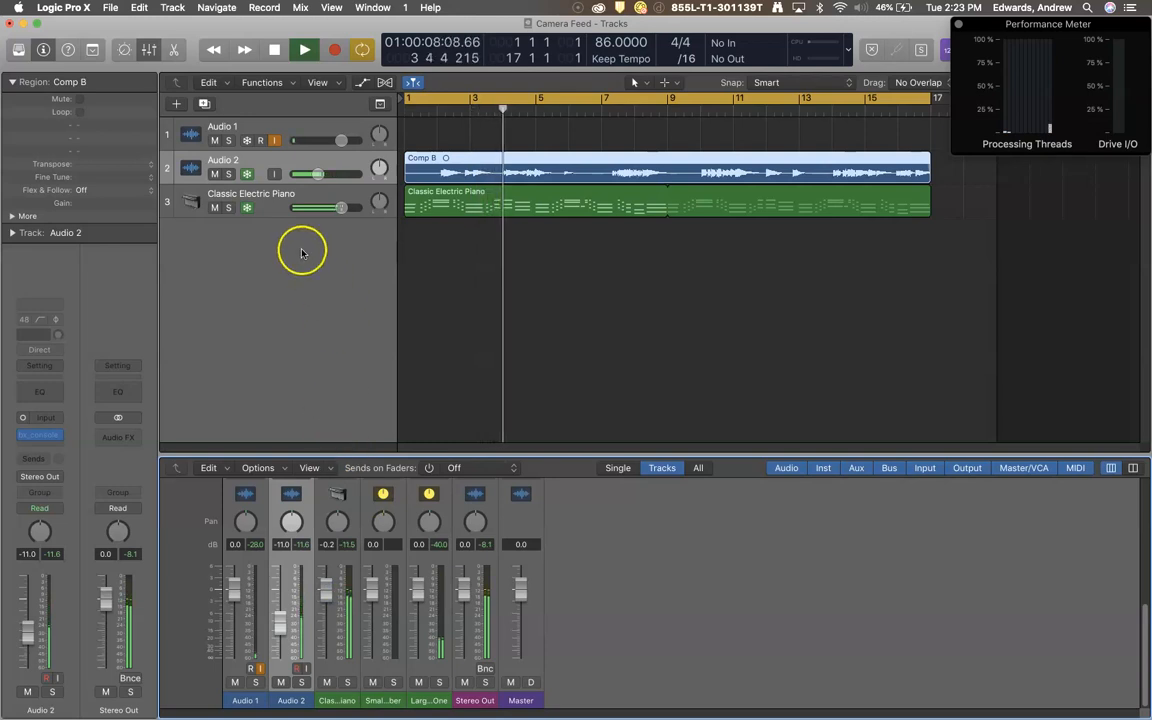
{"action": "left_click", "coordinate": [274, 50]}
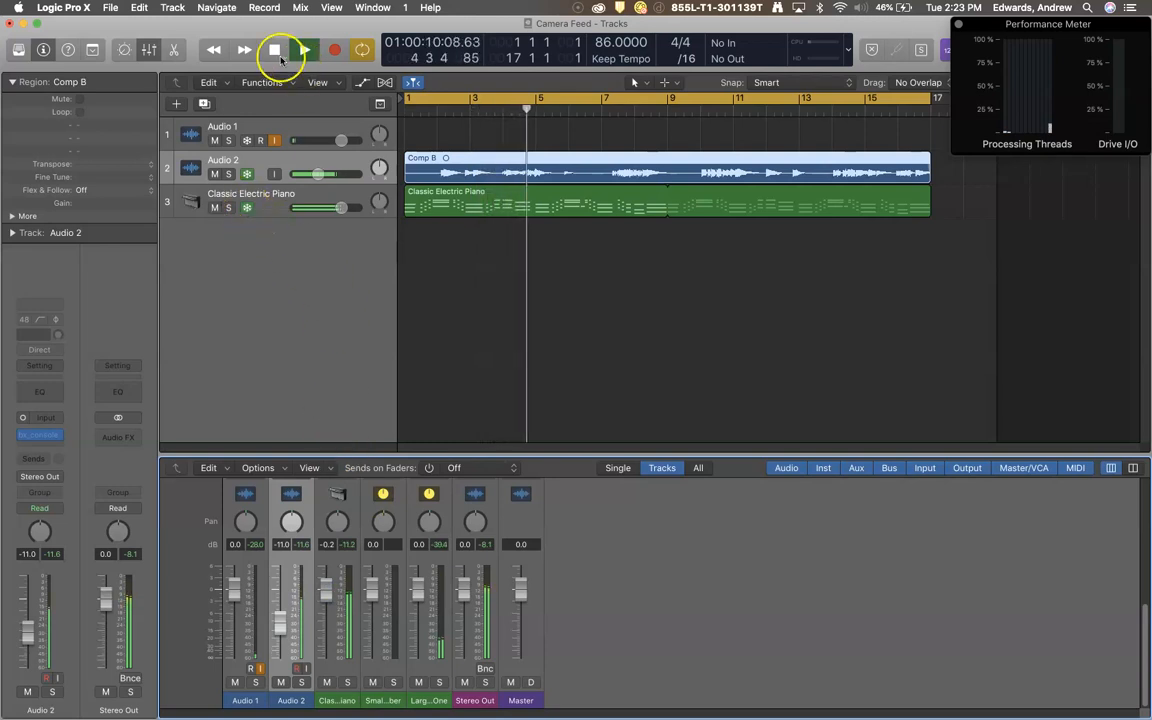
{"action": "left_click", "coordinate": [304, 49]}
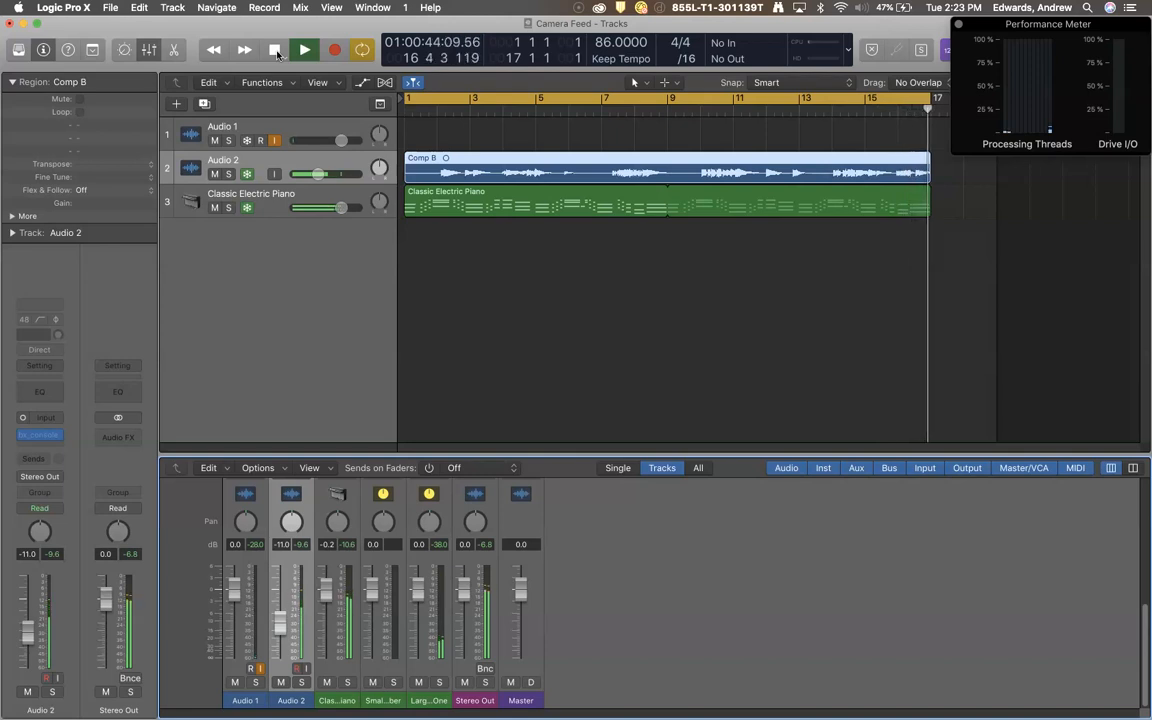
{"action": "left_click", "coordinate": [305, 49]}
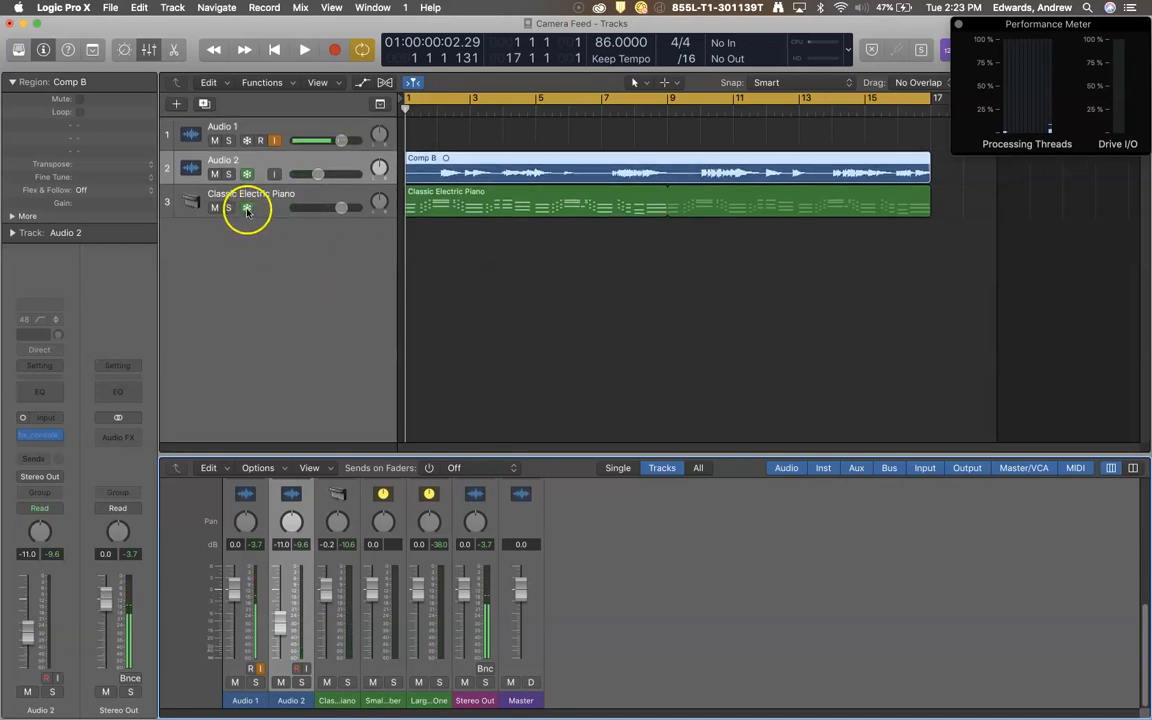
{"action": "right_click", "coordinate": [251, 200]}
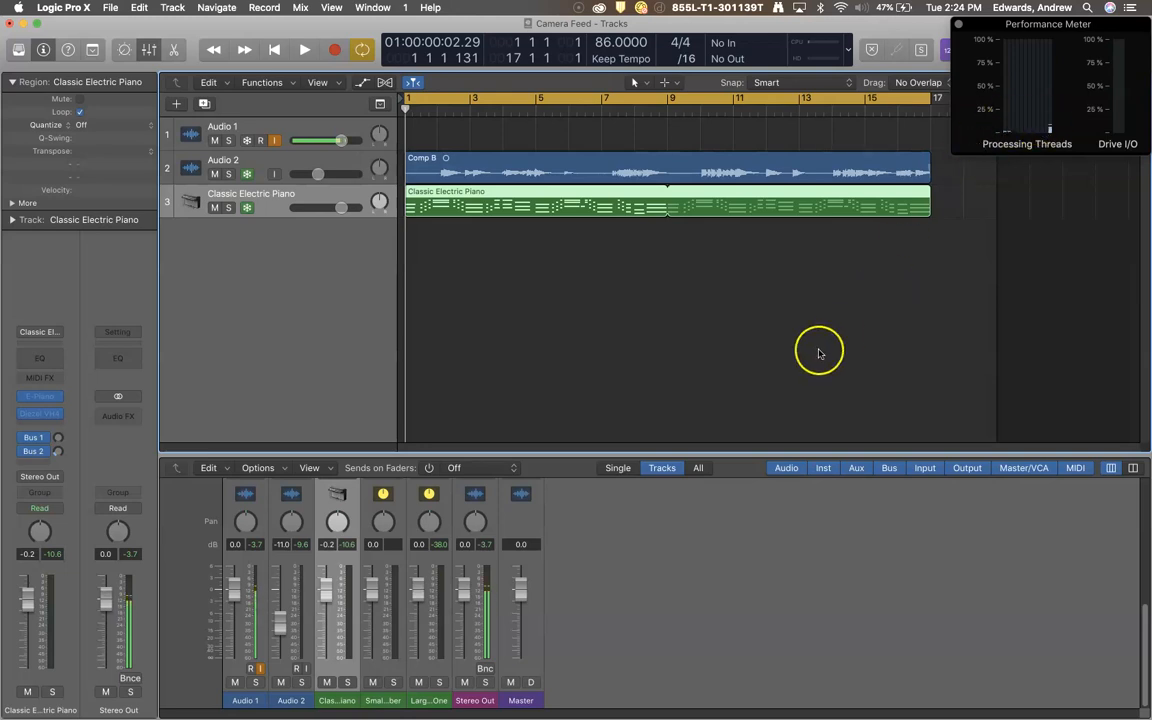
{"action": "mouse_move", "coordinate": [663, 307]}
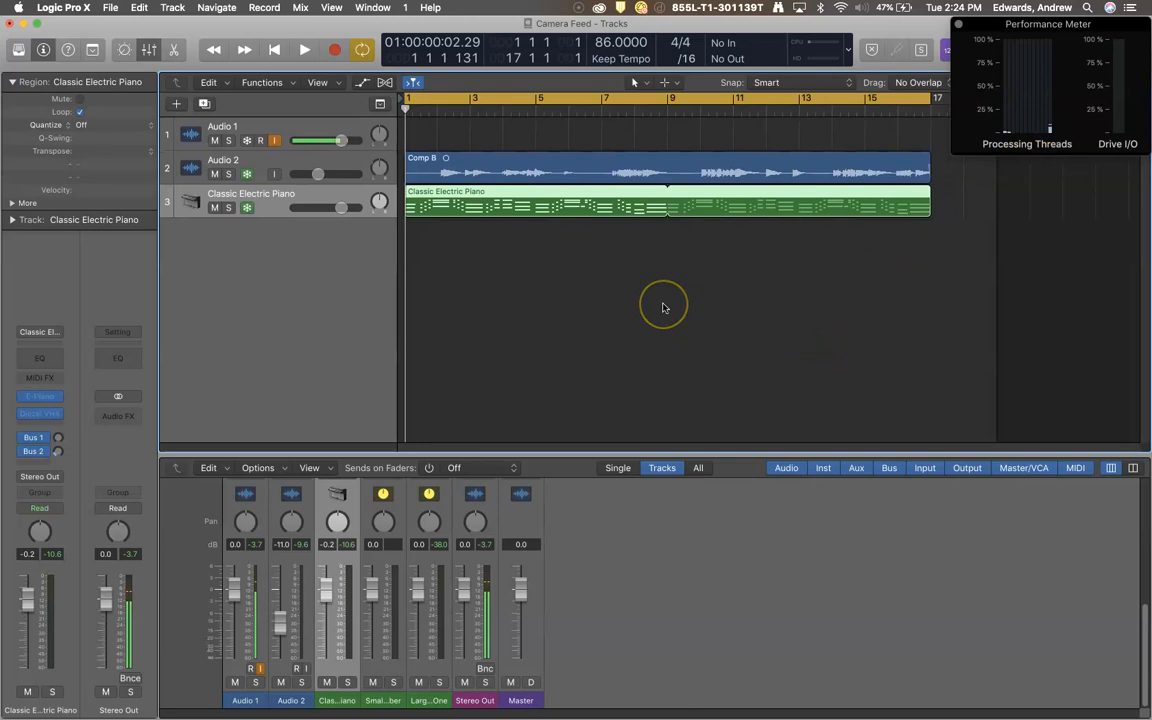